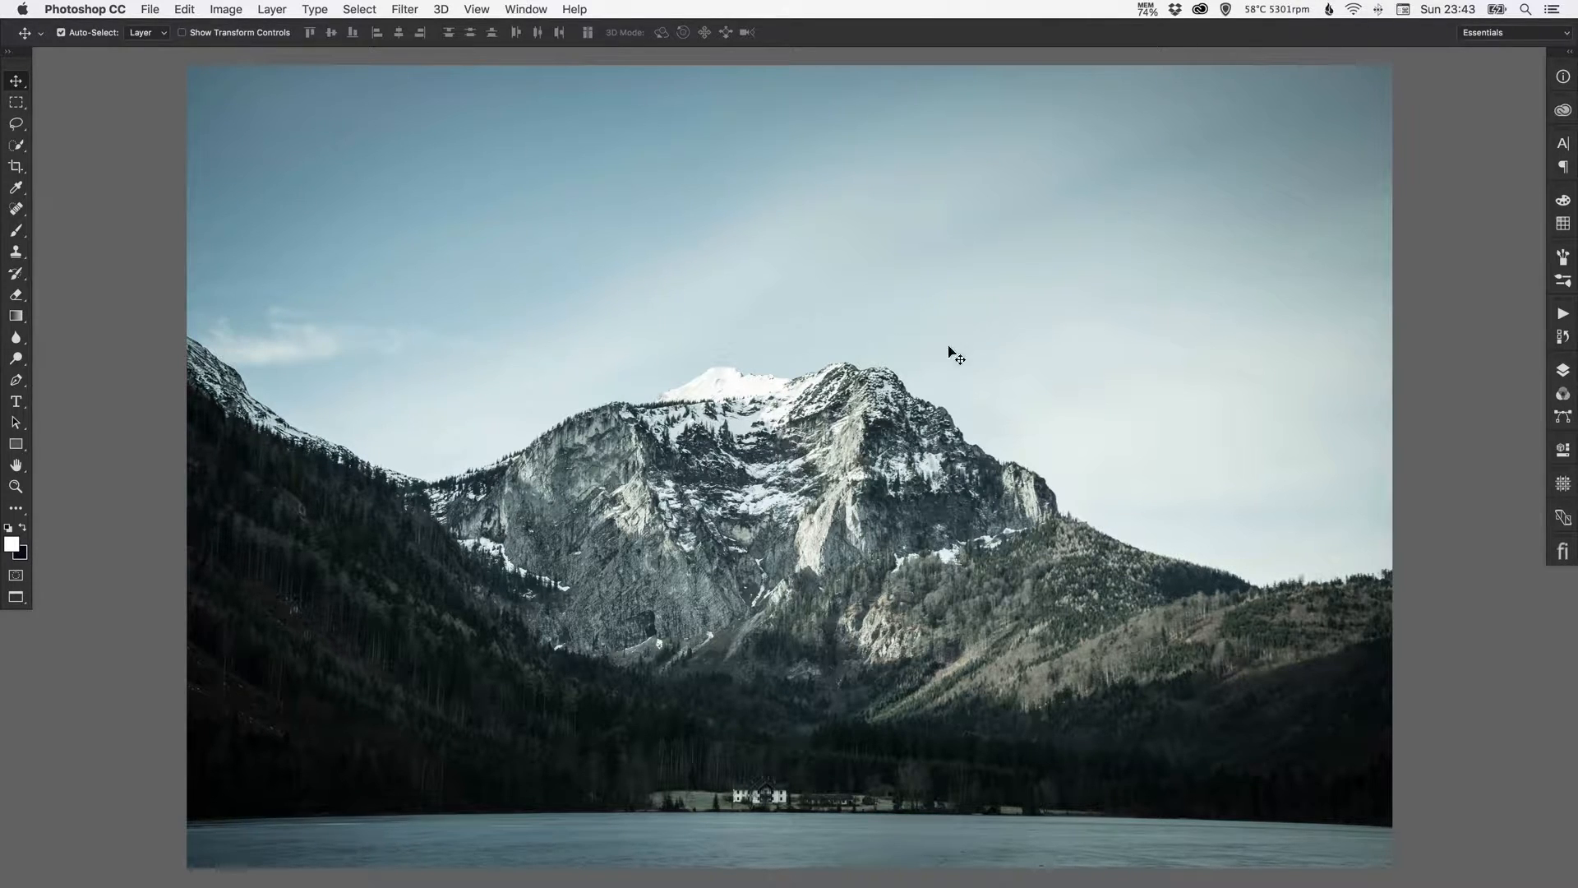
pyautogui.moveTo(795, 448)
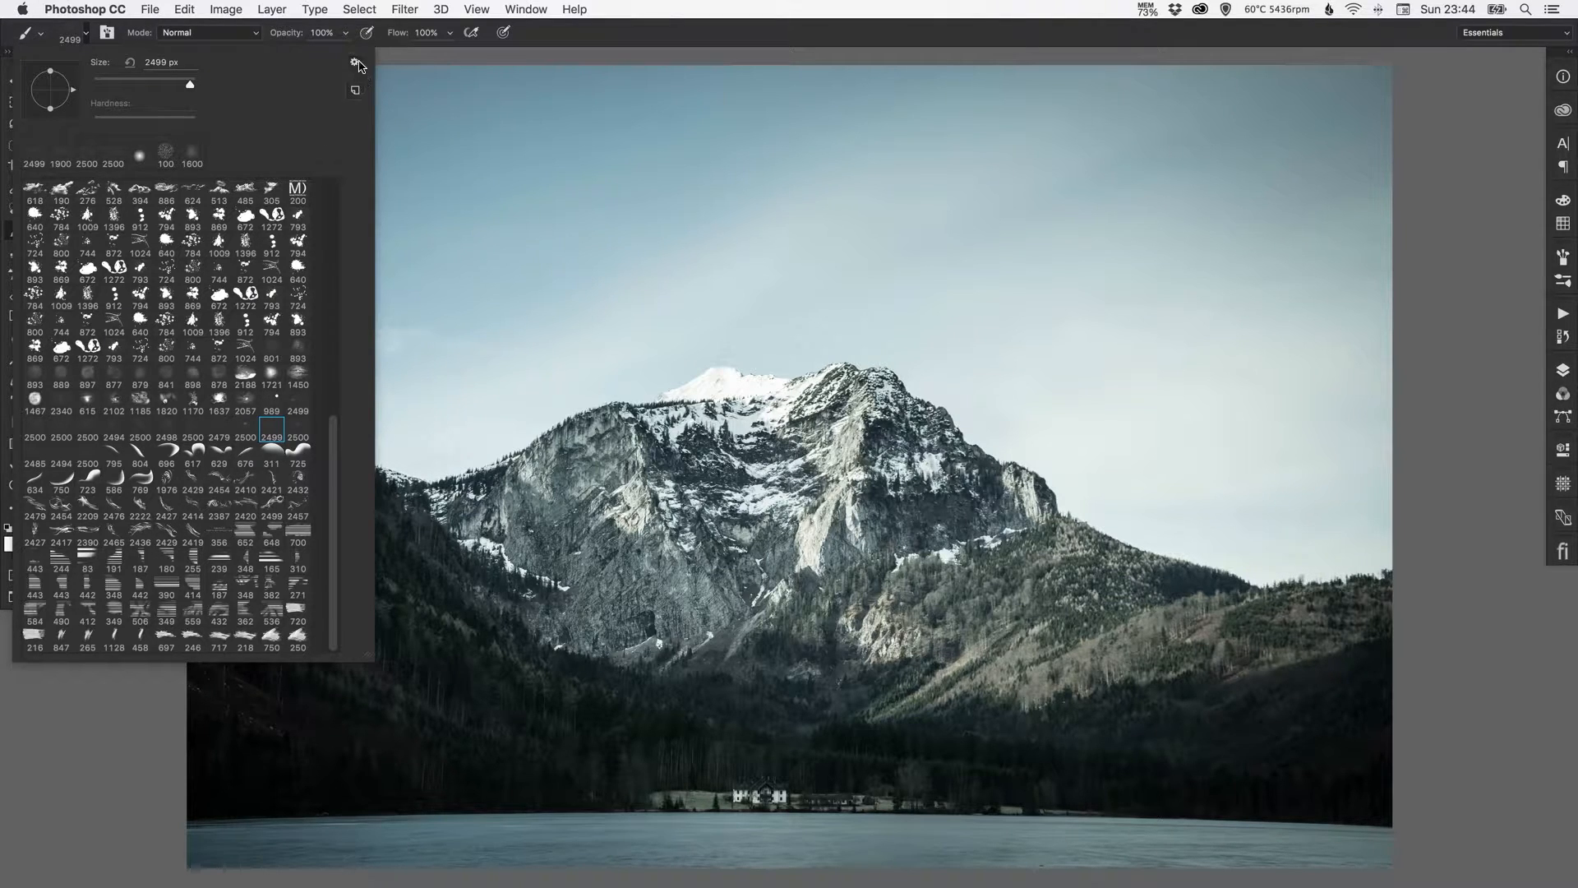
# Load an additional brush set from the brush preset picker's gear menu
pyautogui.click(354, 63)
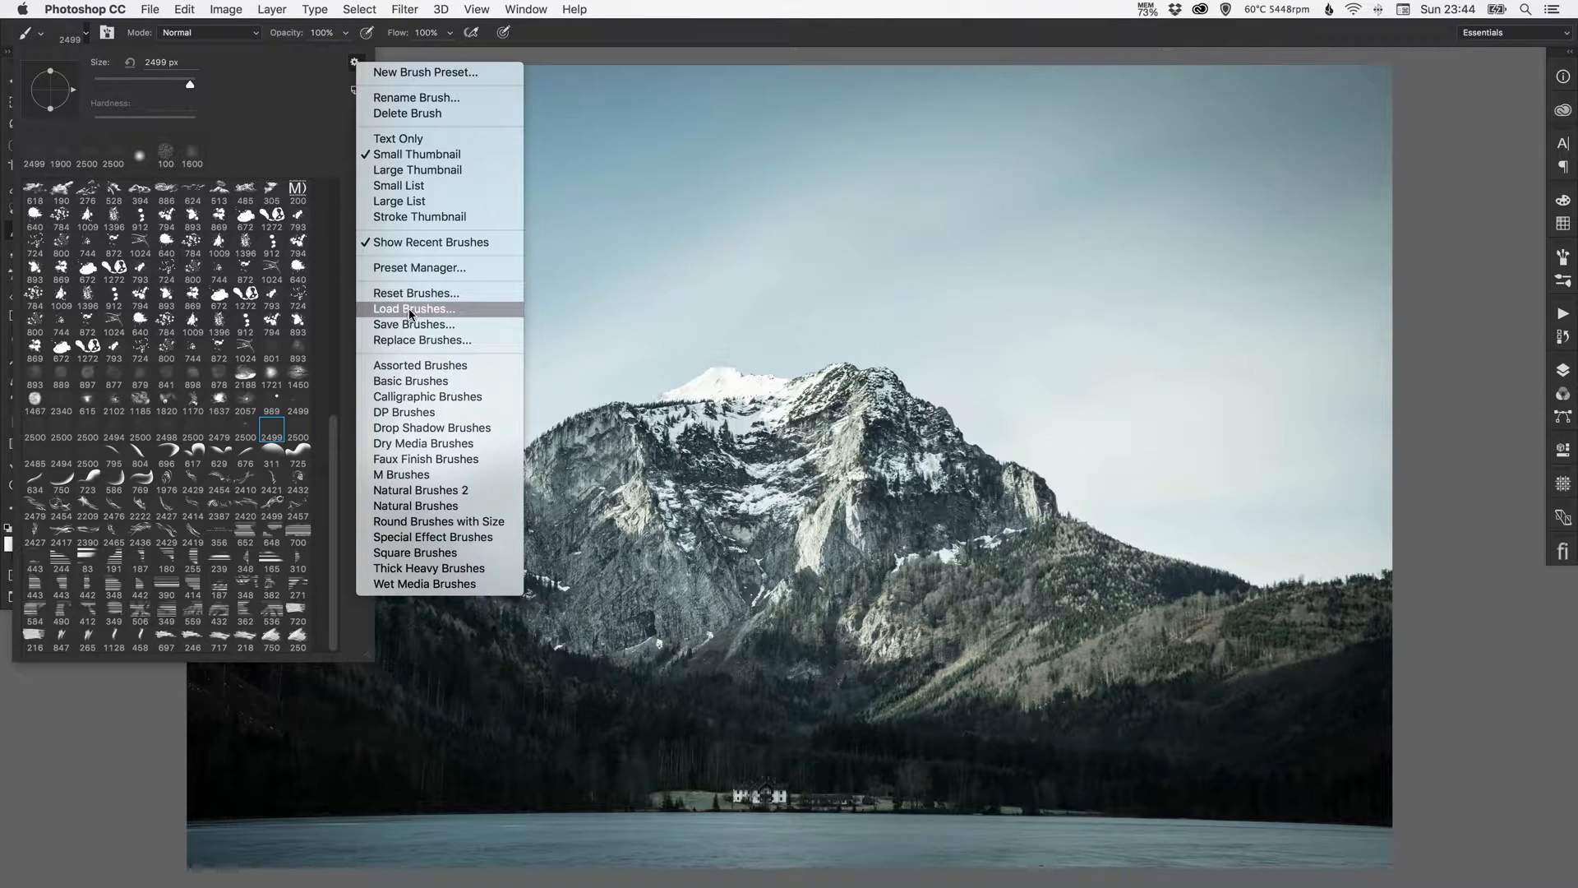
pyautogui.moveTo(95, 714)
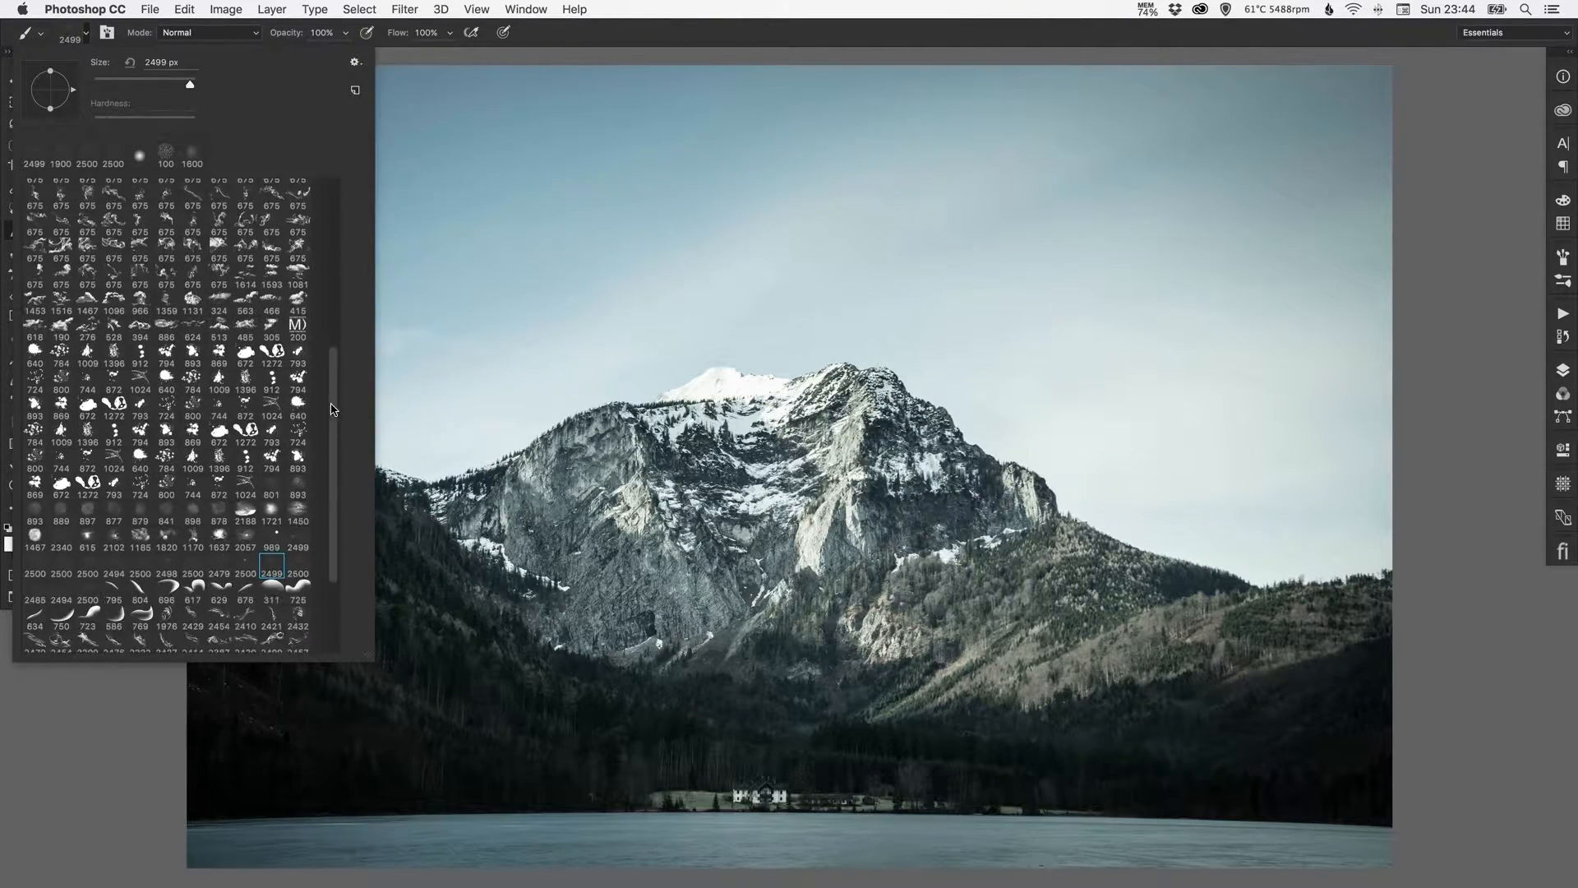
pyautogui.scroll(-3)
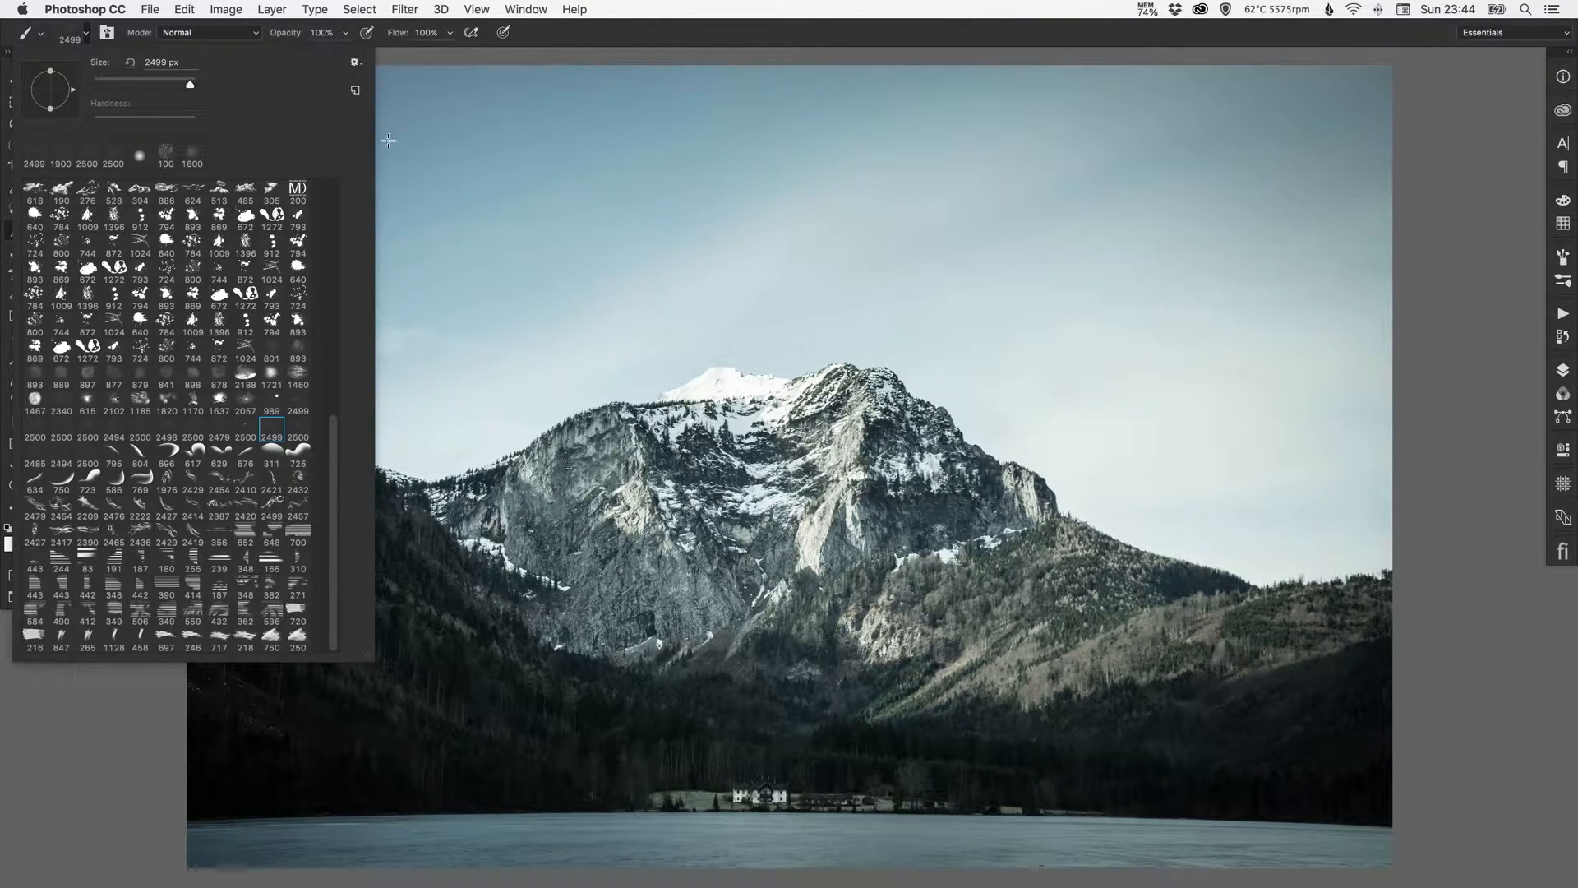
pyautogui.click(353, 63)
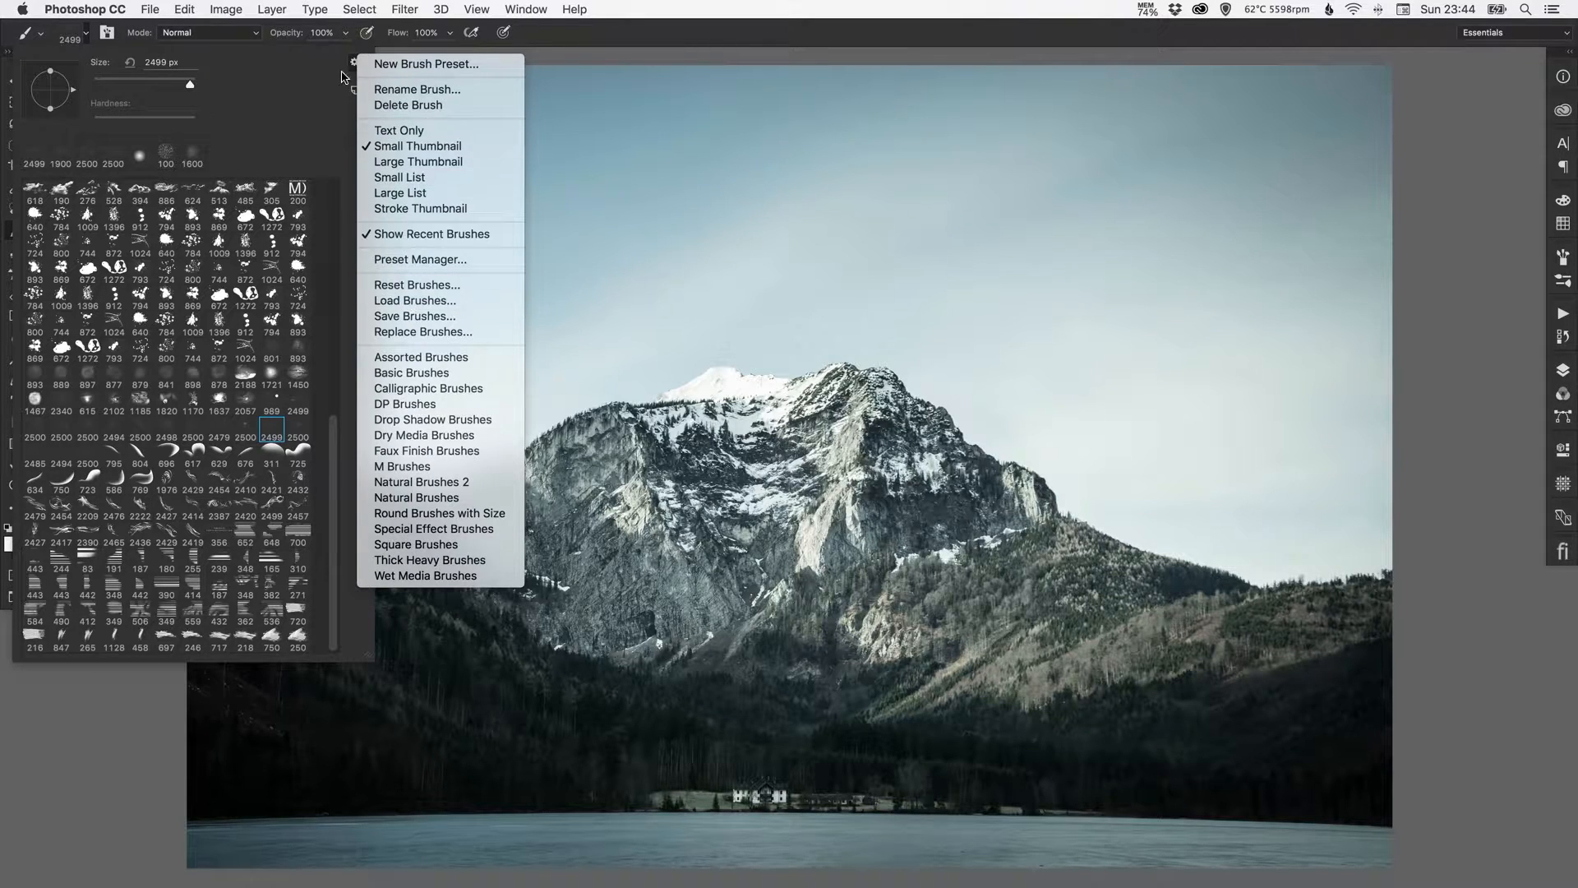
pyautogui.click(99, 705)
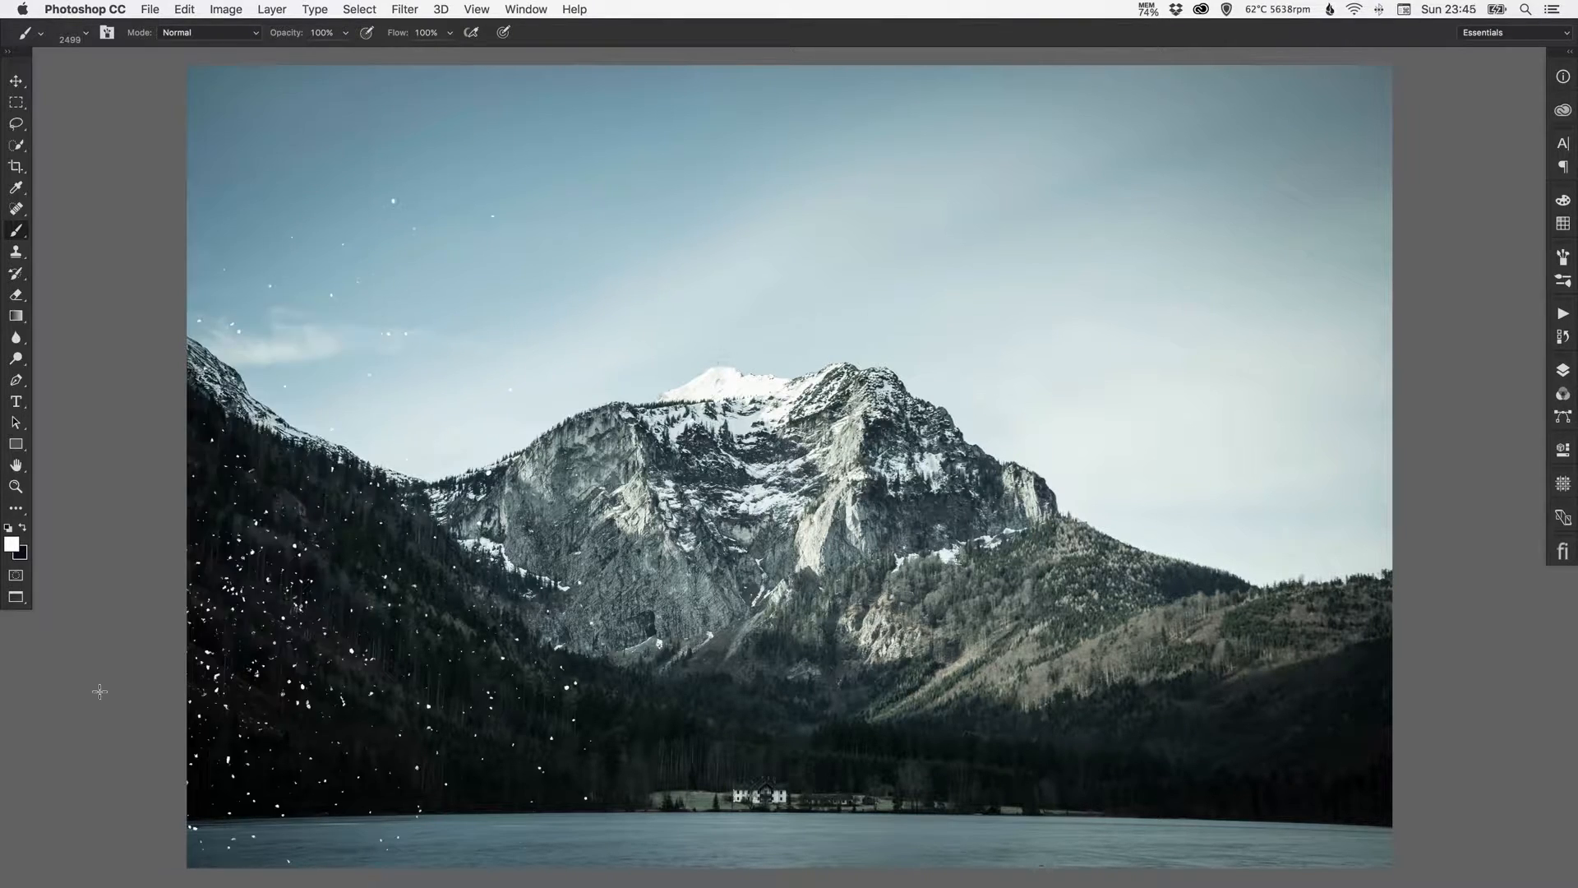
# Paint small white snow-brush flakes over the entire photo on Layer 1
pyautogui.click(16, 82)
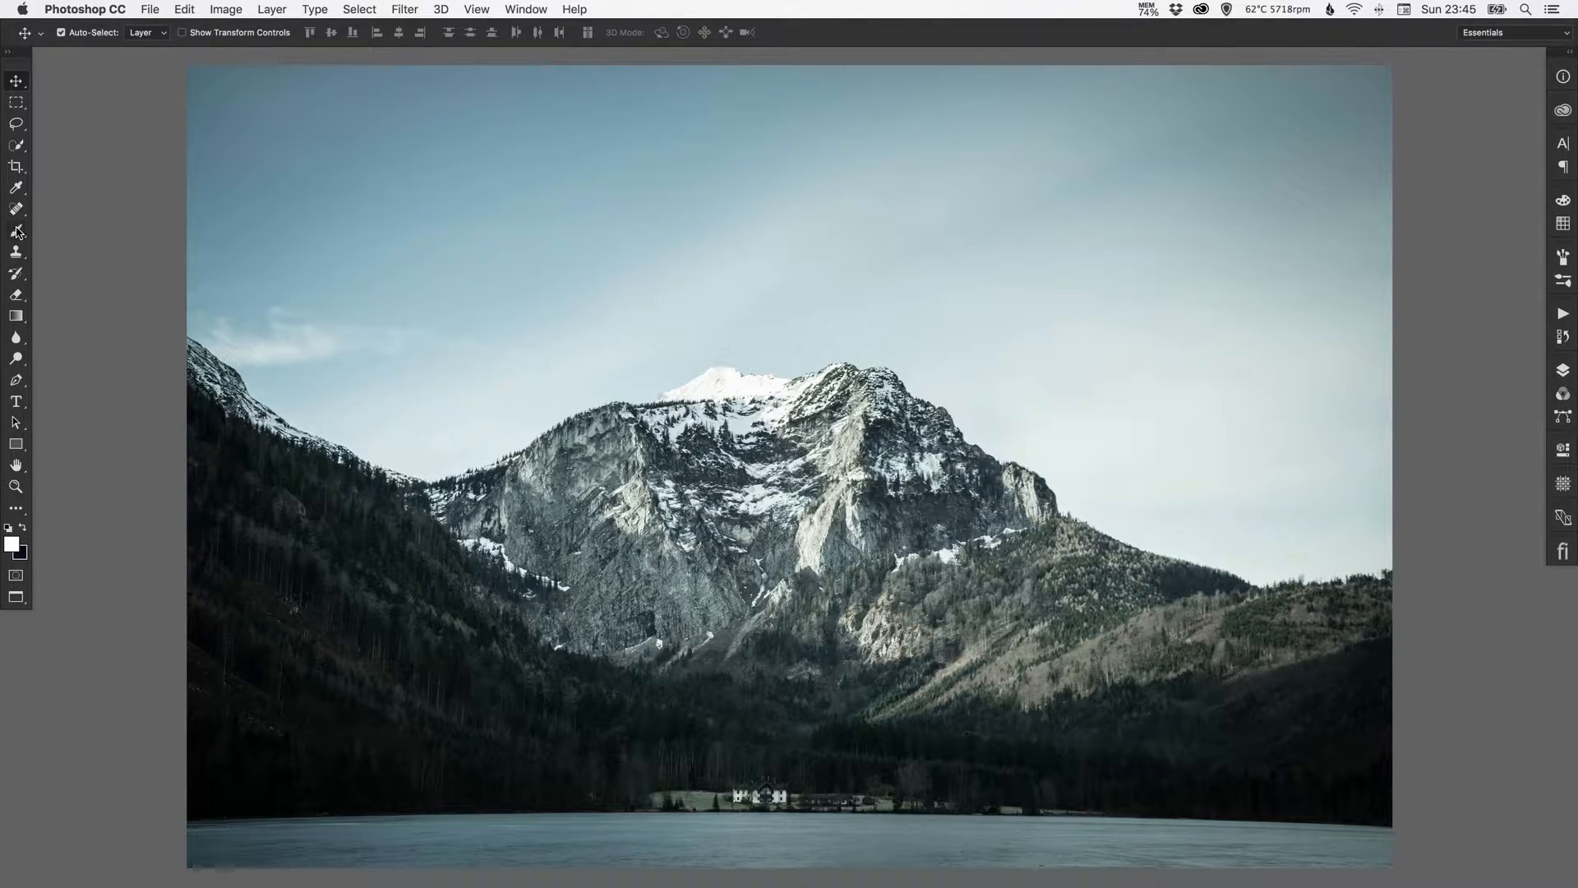
pyautogui.click(17, 230)
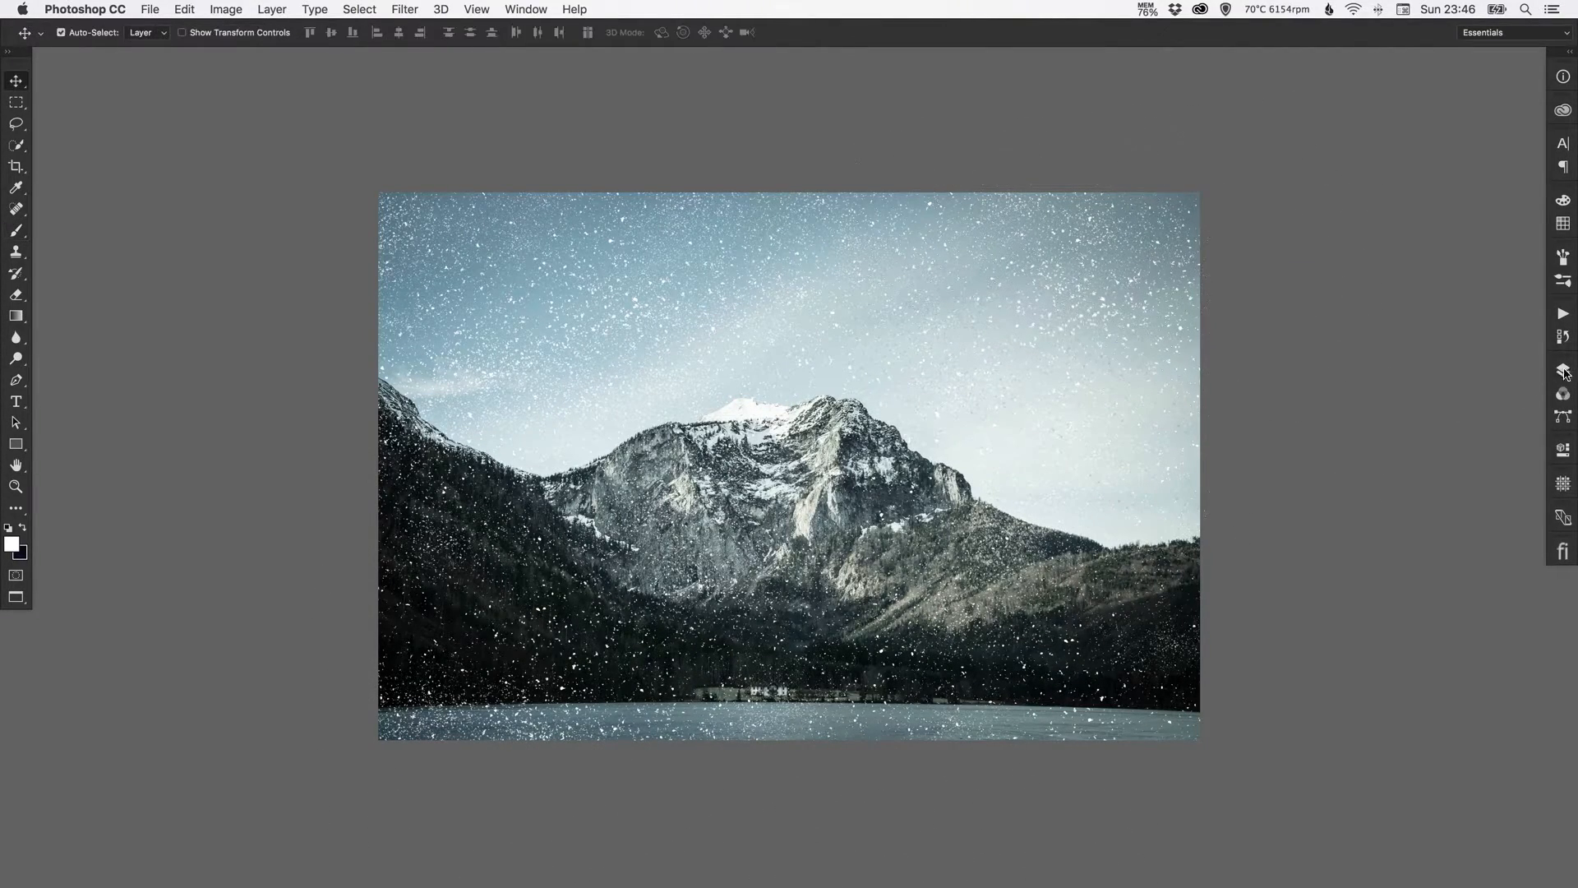
pyautogui.click(1562, 369)
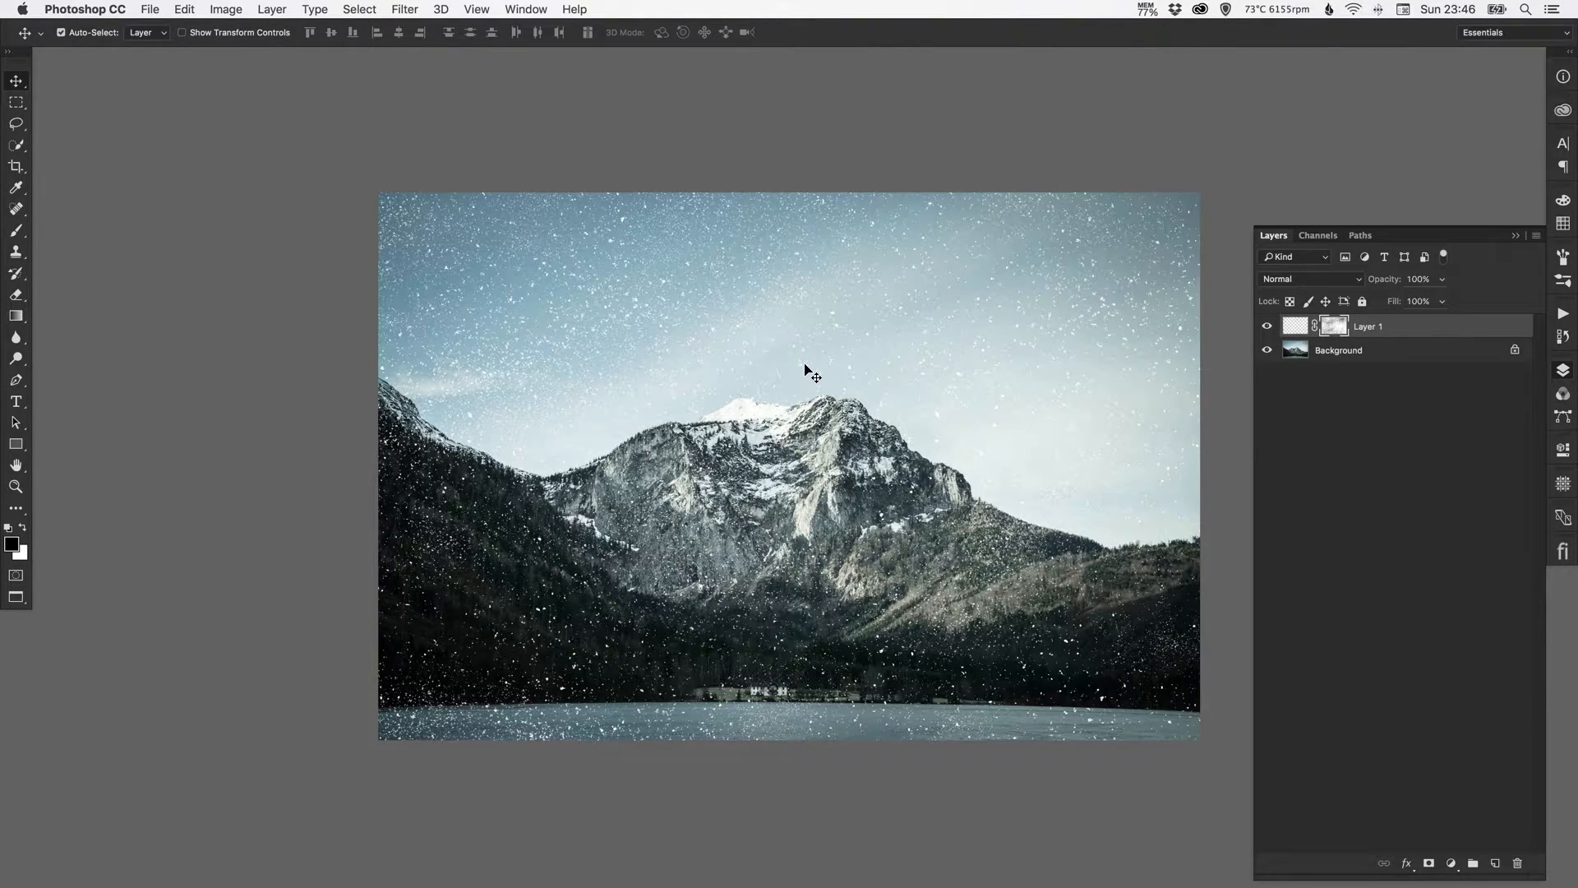
# Add Layer 2 and paint big white flakes with a large snow brush
pyautogui.click(1496, 862)
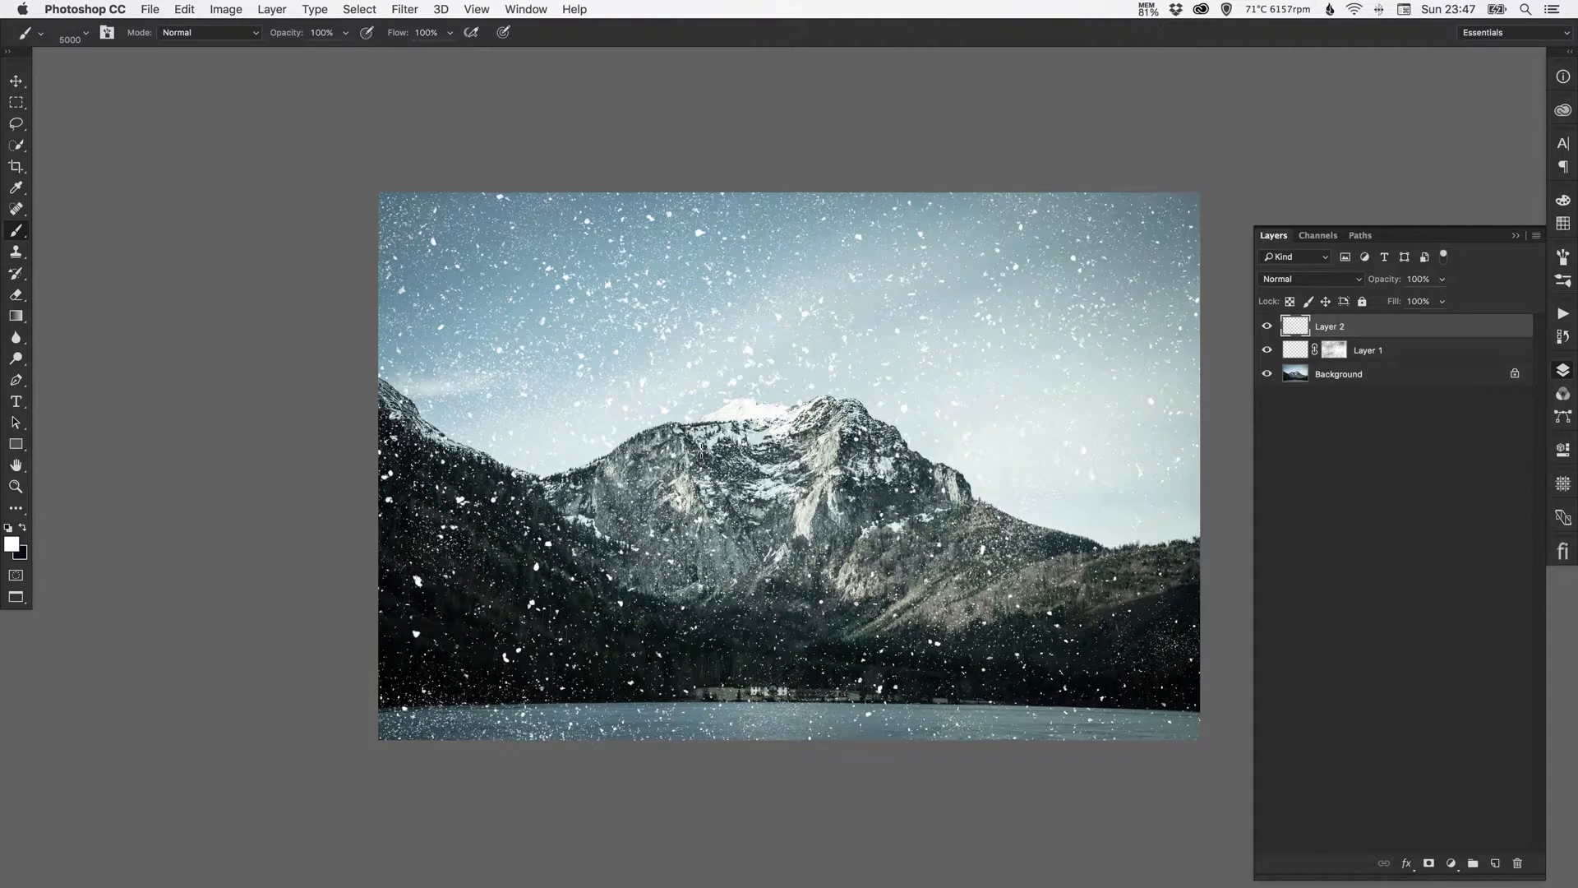
pyautogui.click(16, 81)
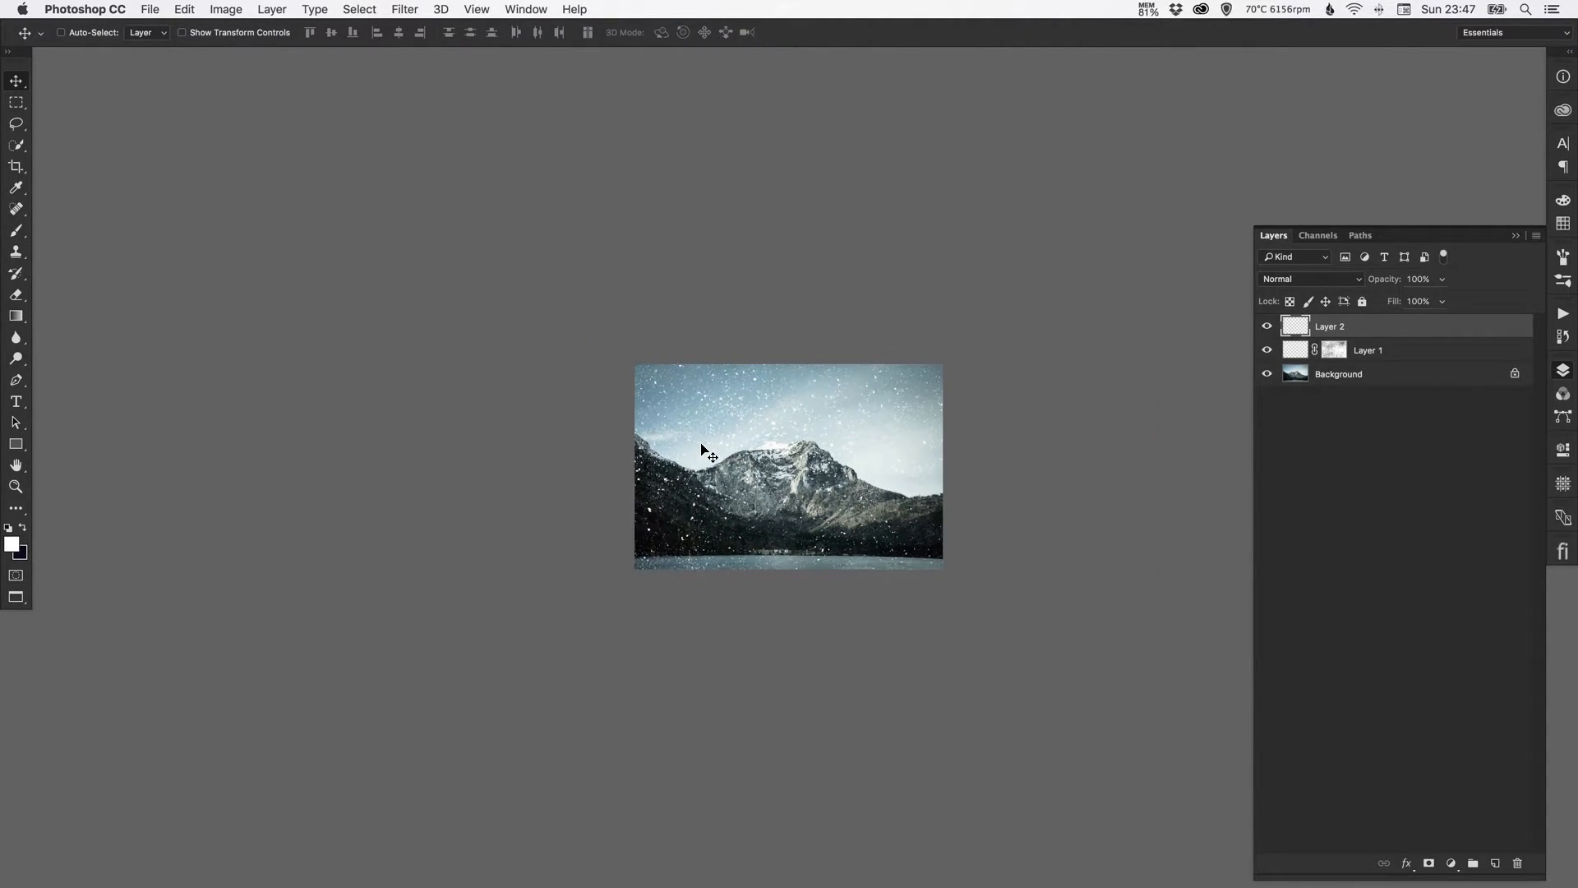
# Free Transform Layer 2, dragging a corner to enlarge flakes past the canvas edges
pyautogui.click(184, 9)
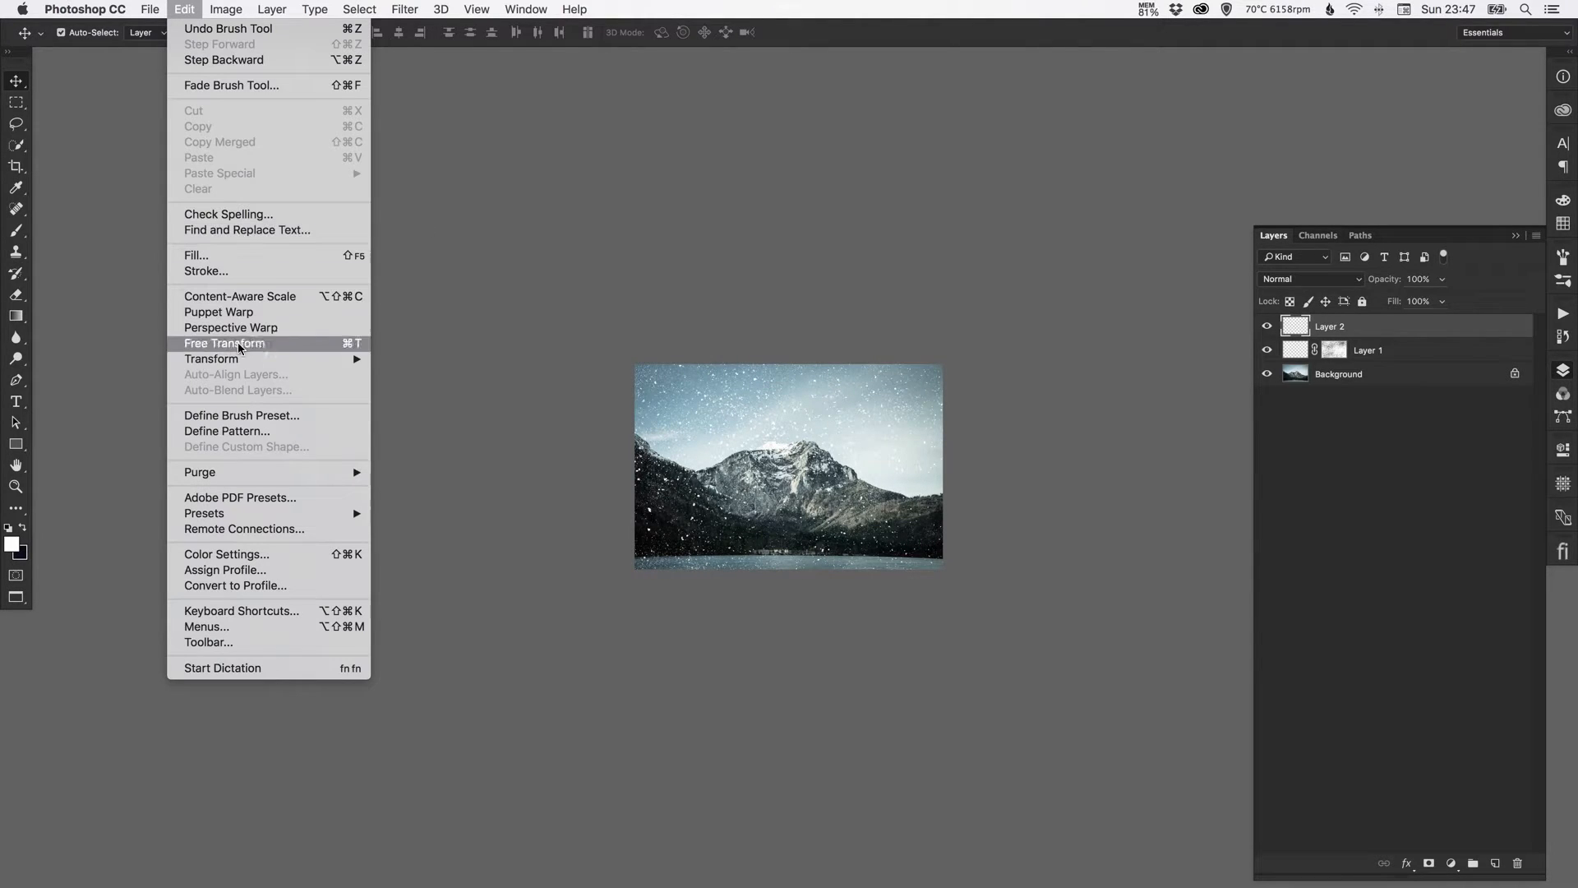
pyautogui.click(223, 344)
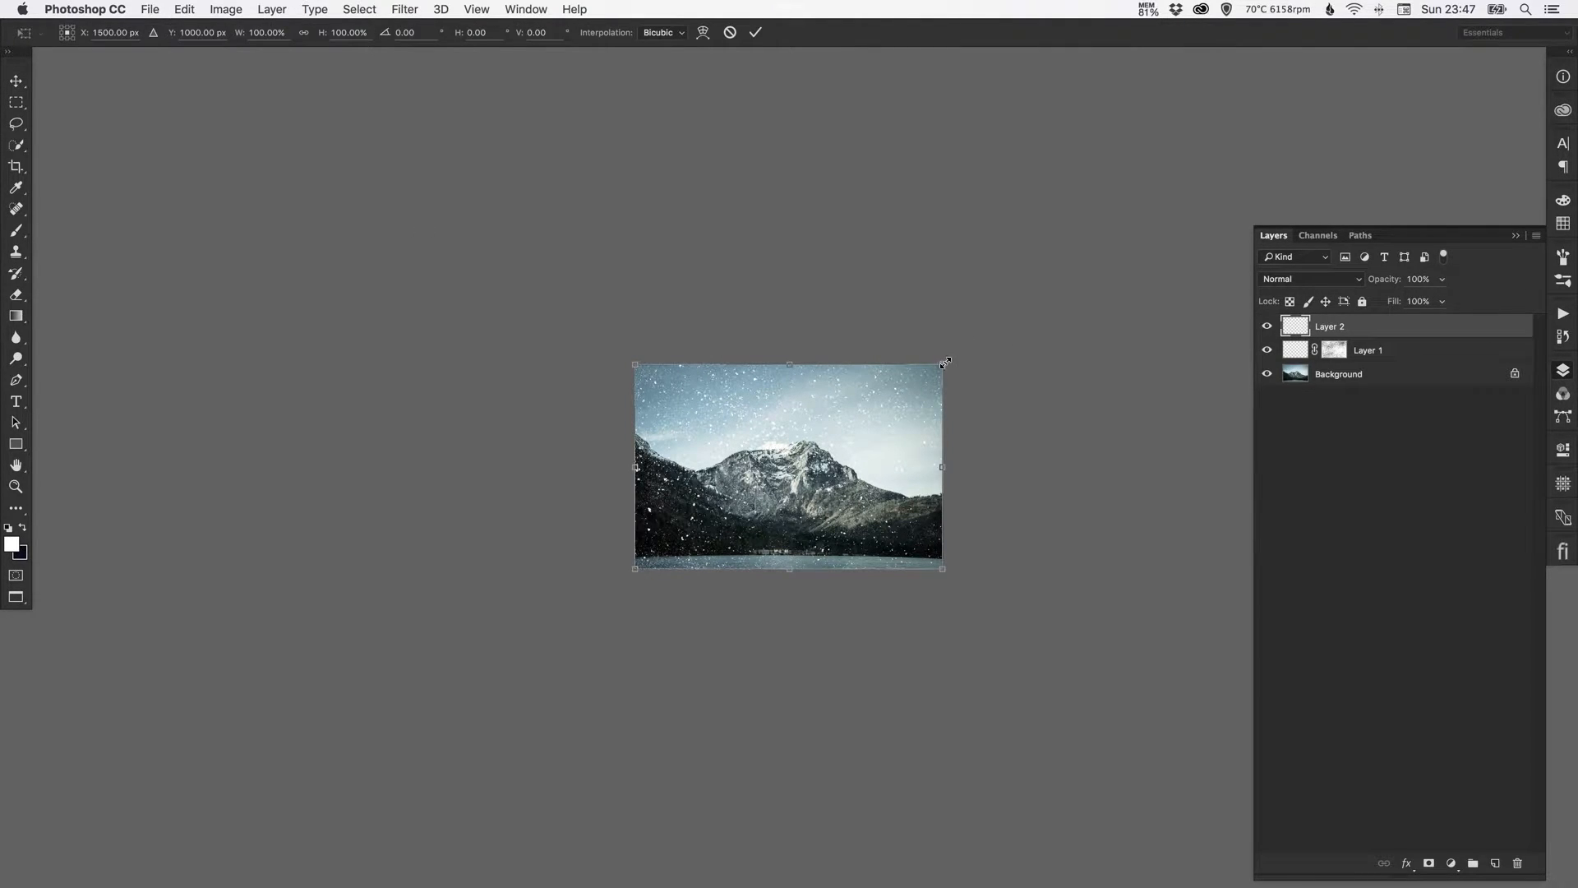
pyautogui.moveTo(943, 363); pyautogui.dragTo(996, 318)
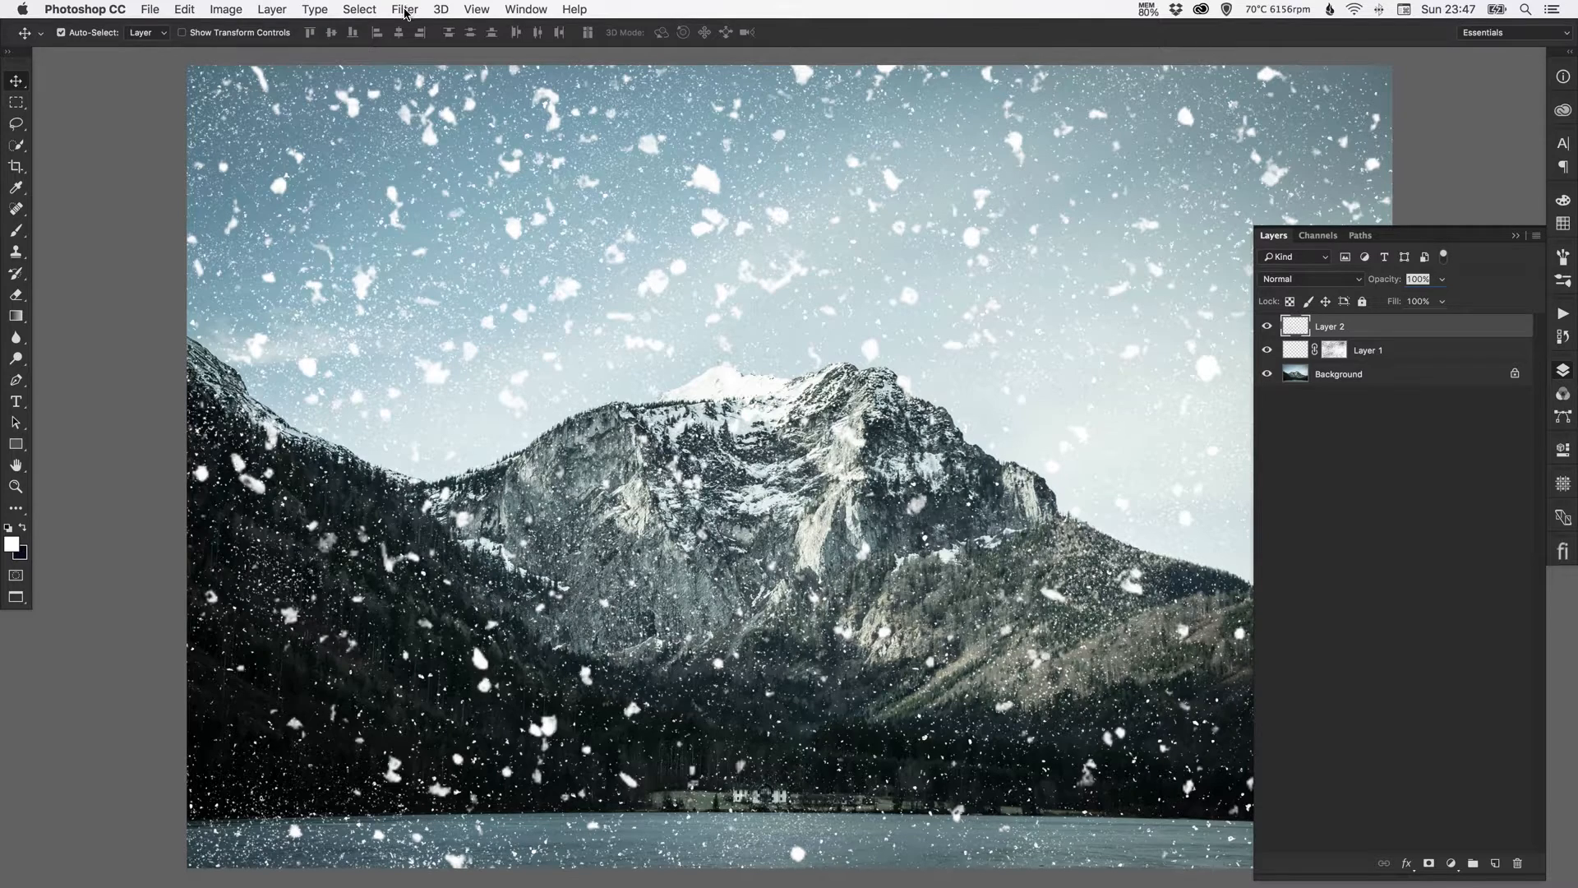
# Gaussian-blur Layer 2's flakes, adjusting the radius from 2 pixels upward and comparing Preview
pyautogui.click(405, 9)
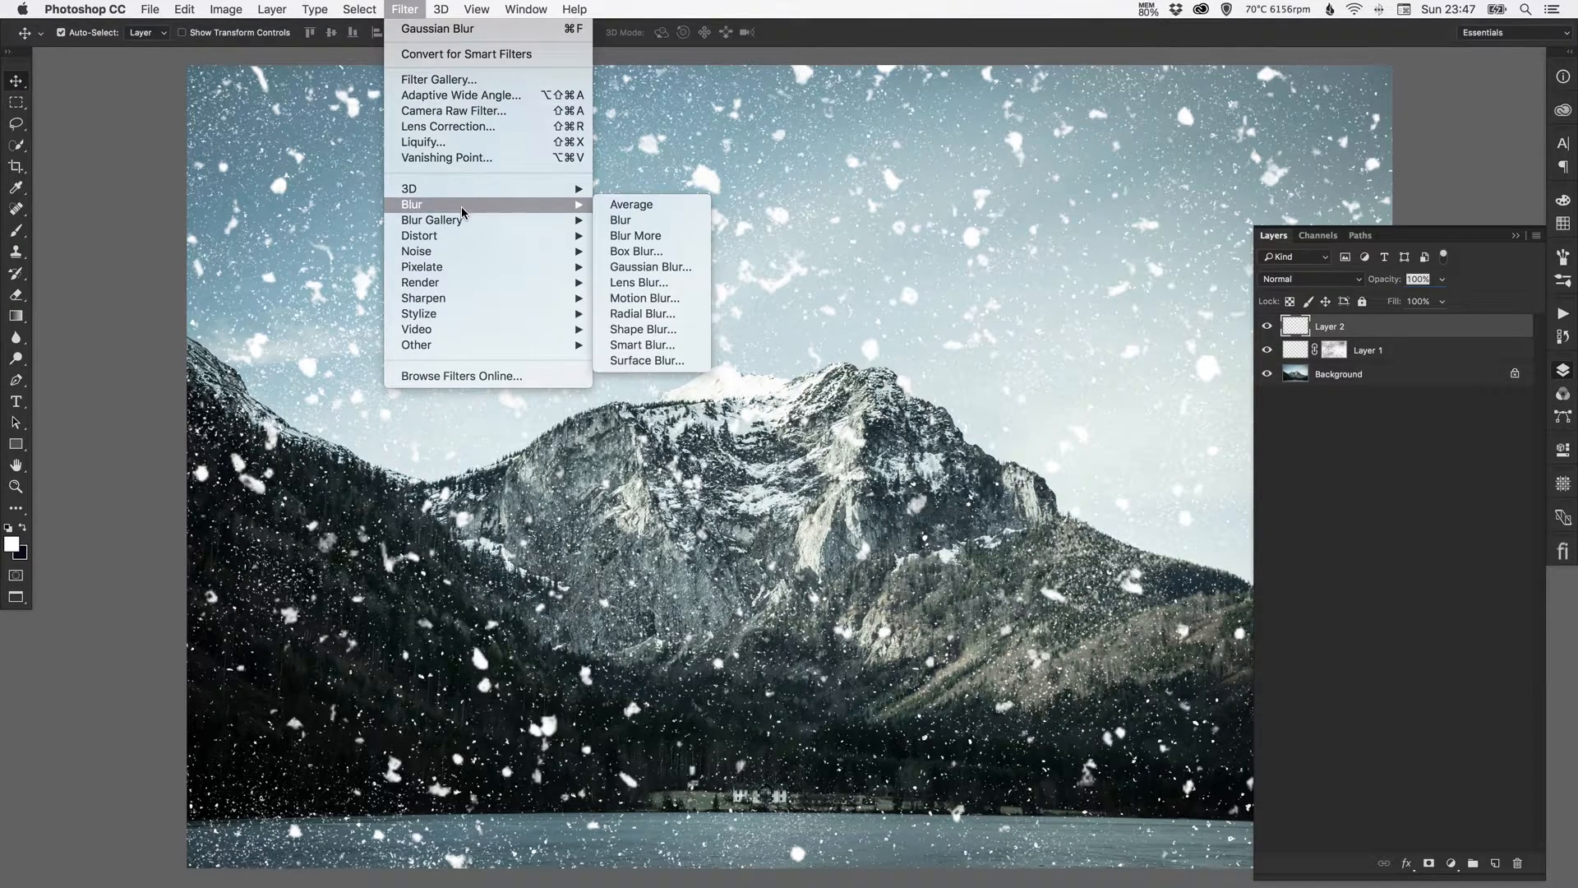
pyautogui.moveTo(650, 266)
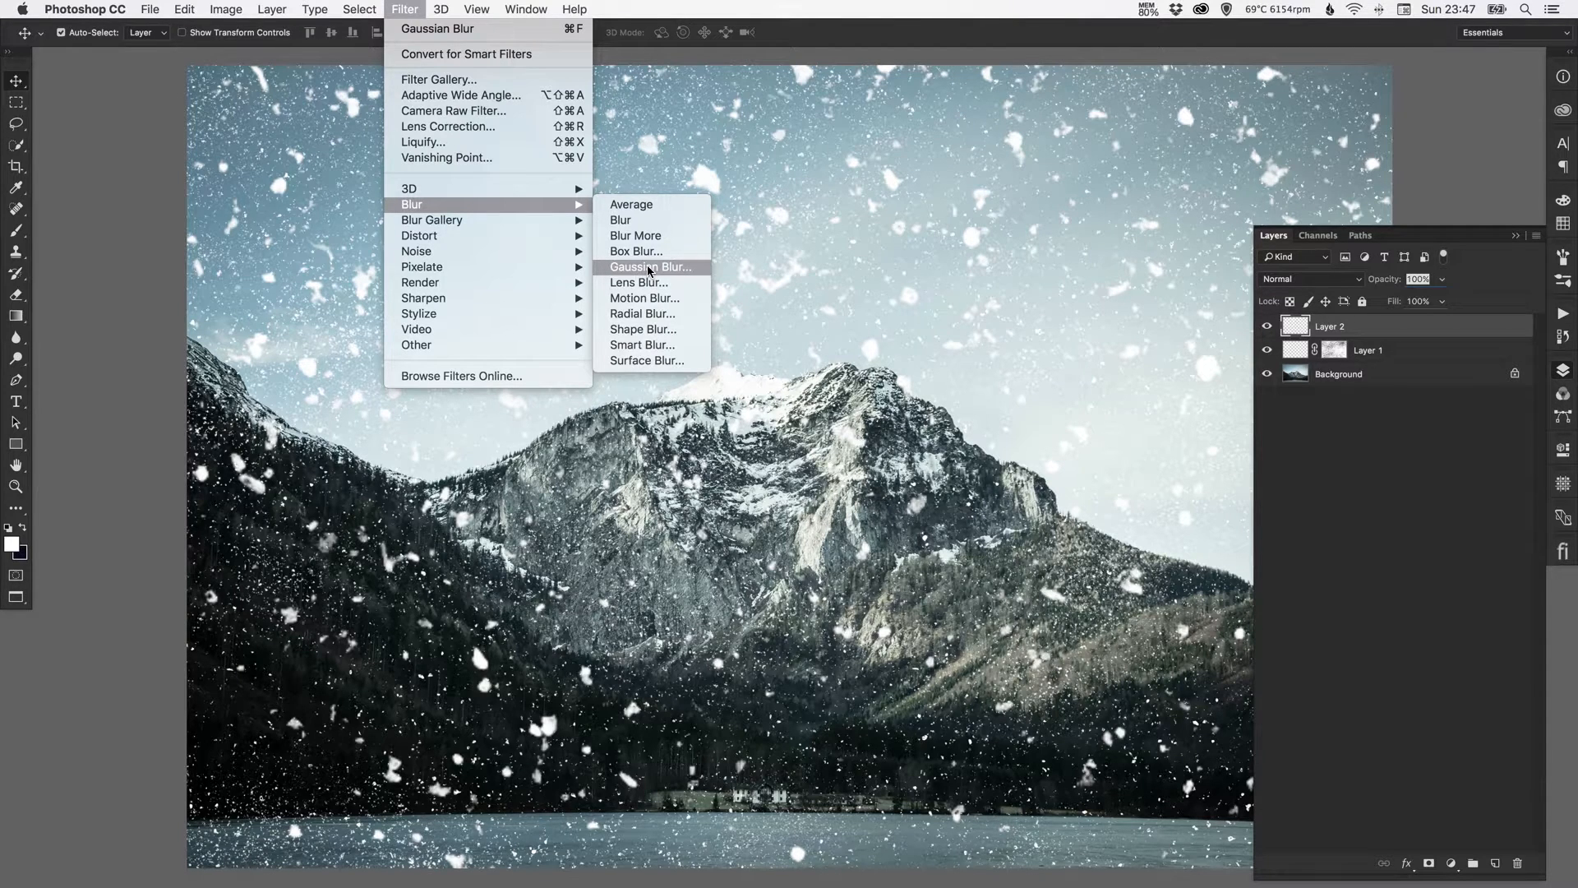
pyautogui.click(650, 266)
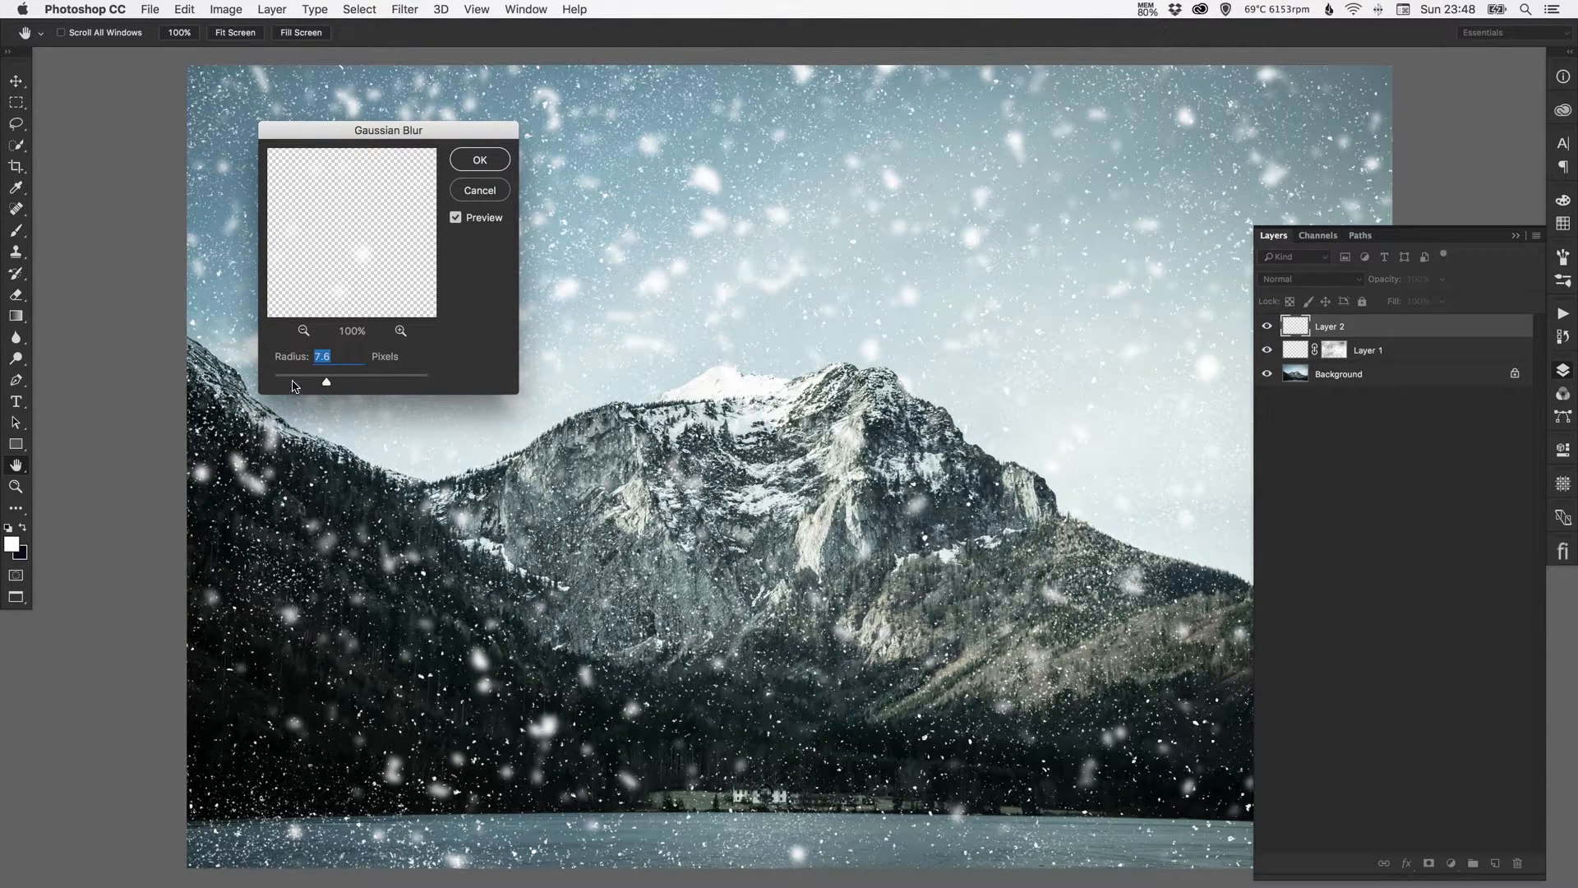
pyautogui.moveTo(373, 382); pyautogui.dragTo(326, 382)
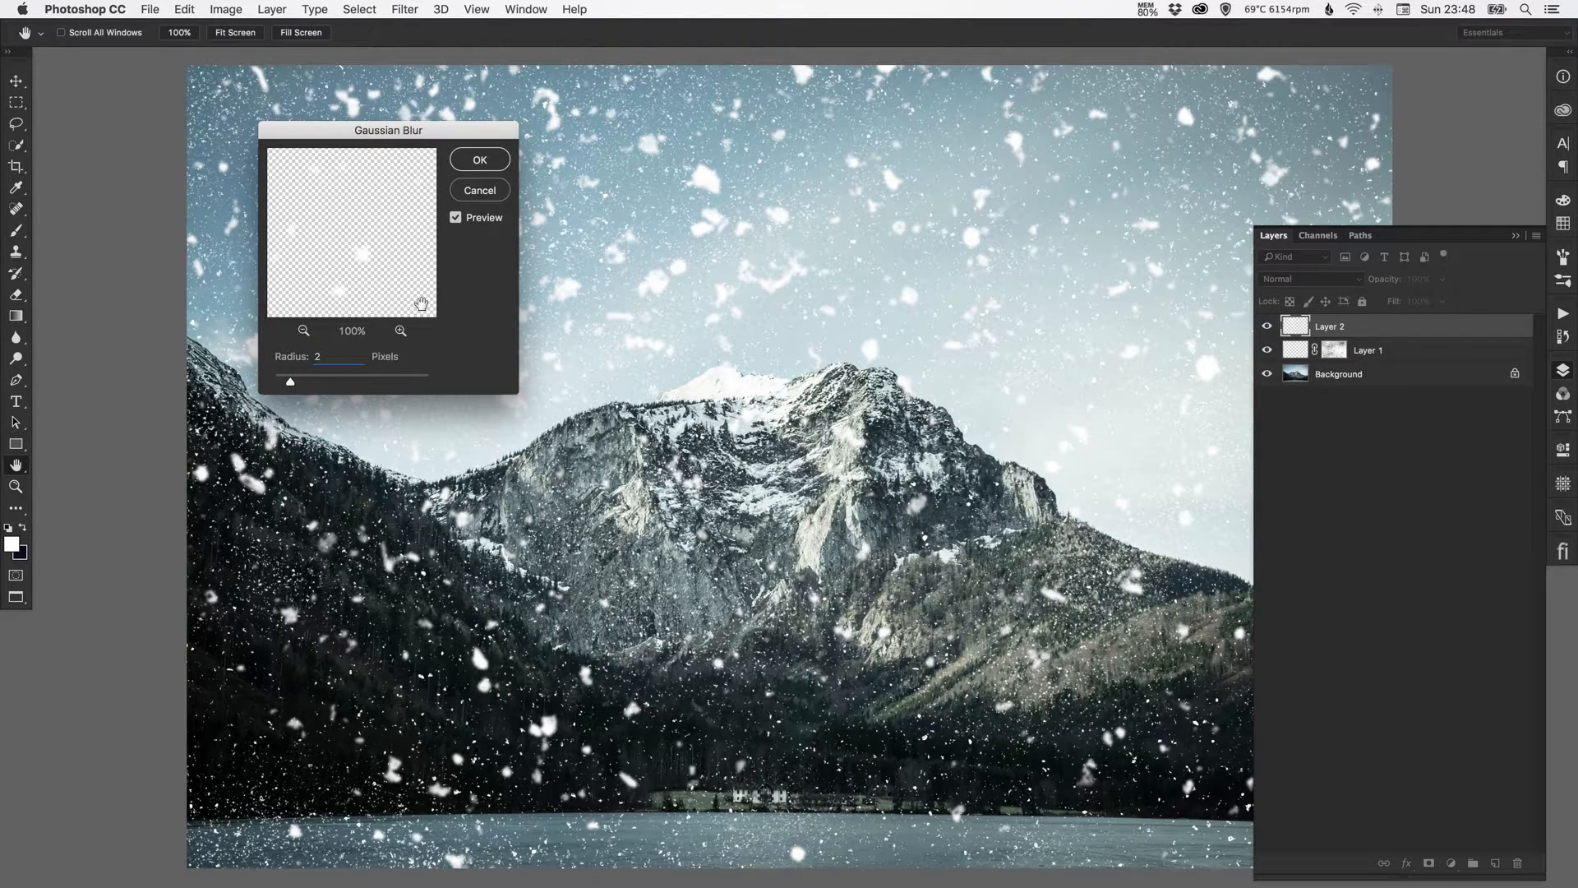
pyautogui.moveTo(291, 382); pyautogui.dragTo(306, 382)
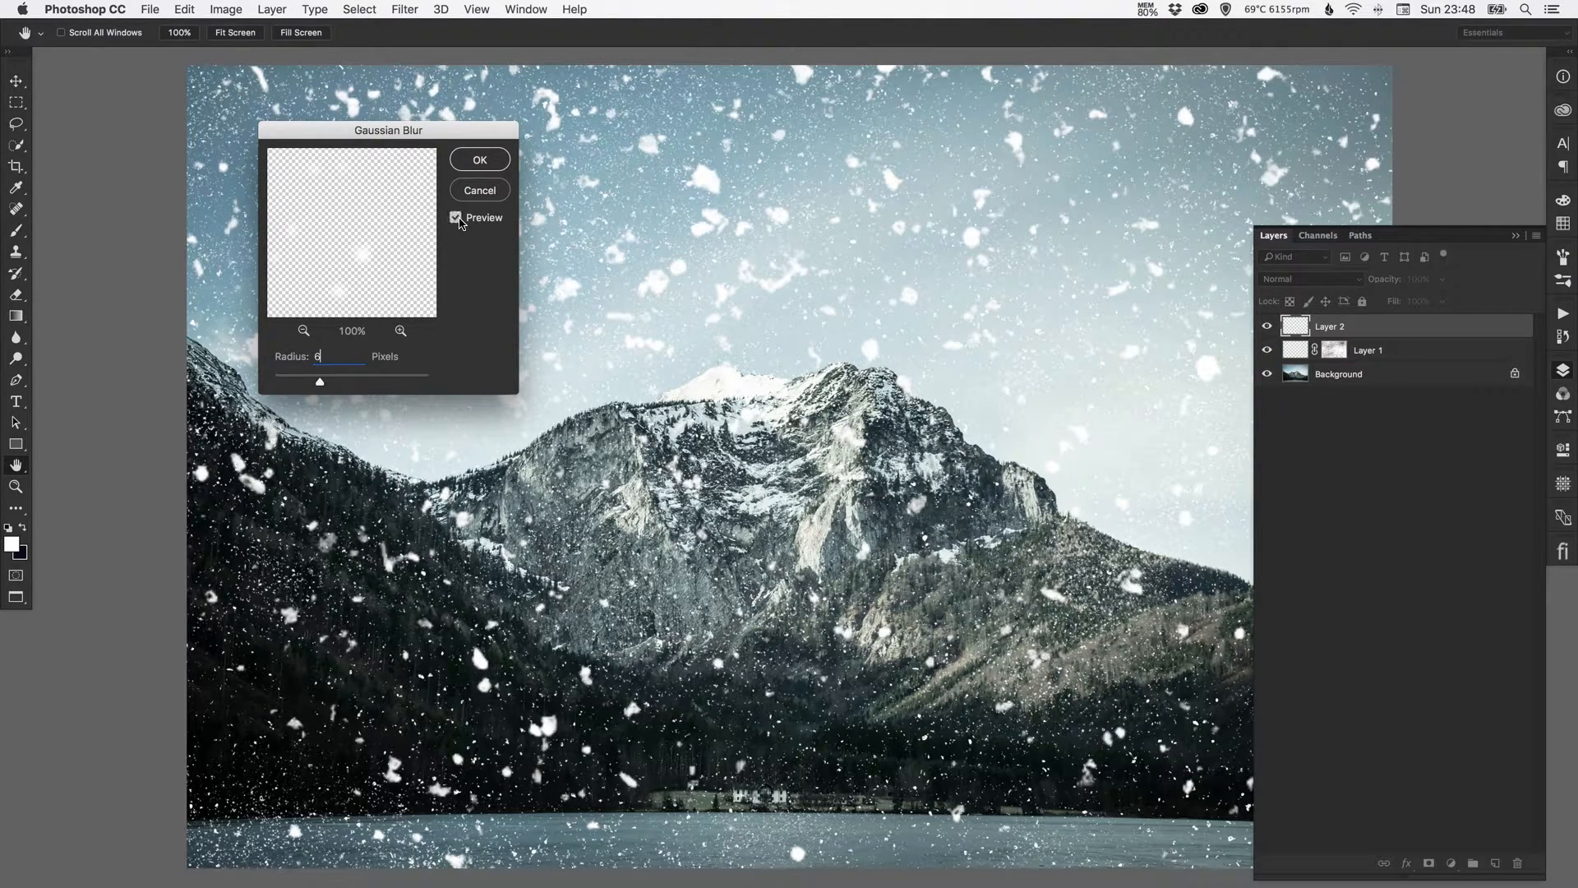
pyautogui.tripleClick(320, 355)
pyautogui.write('4')
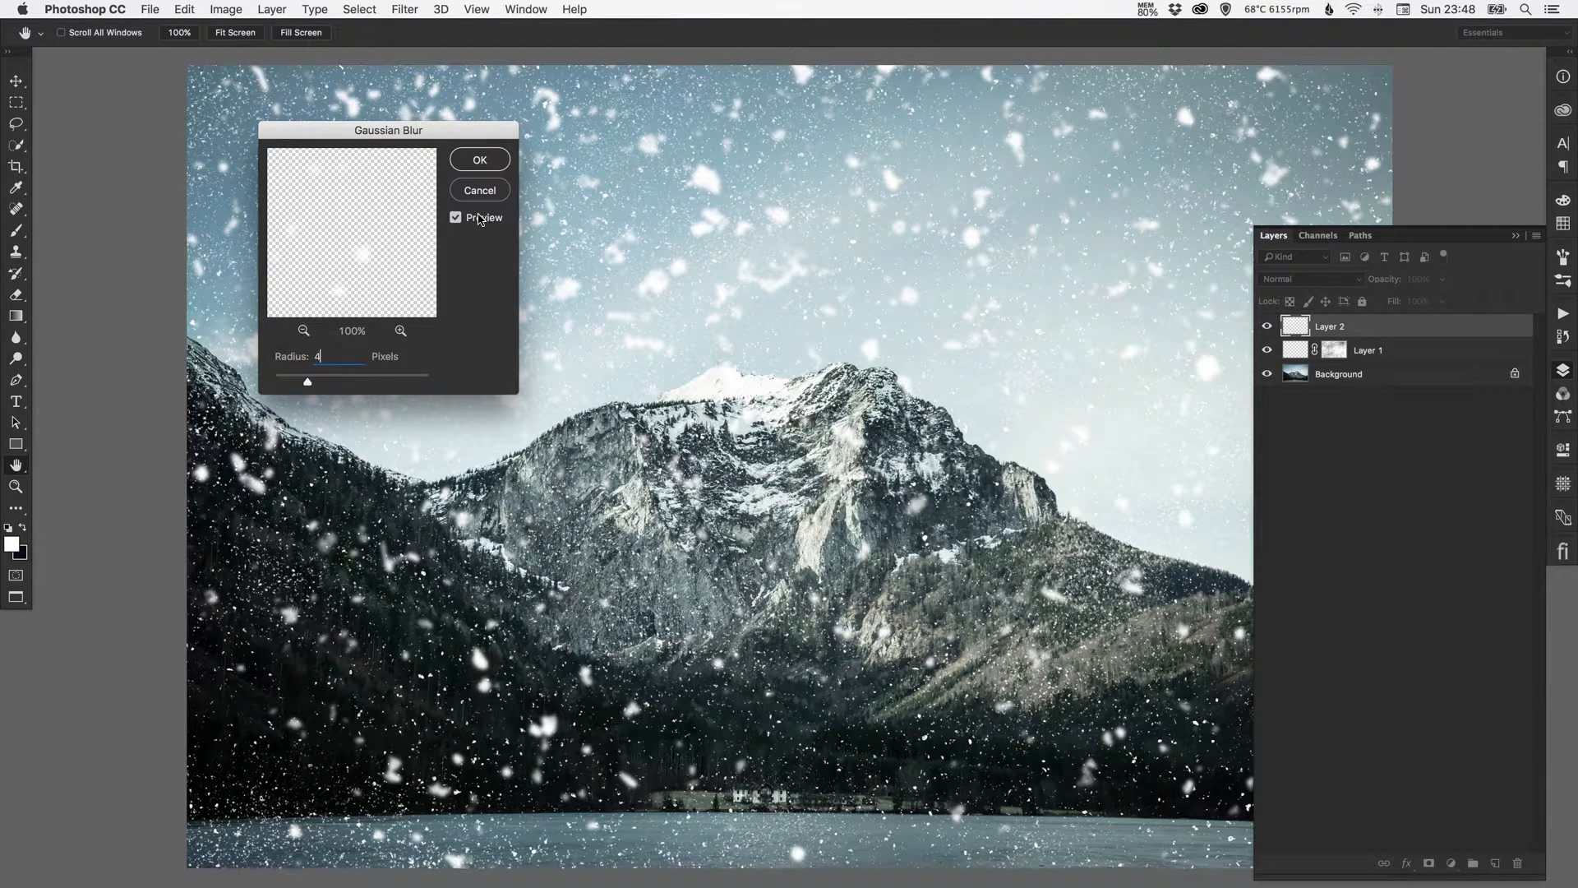
pyautogui.click(454, 217)
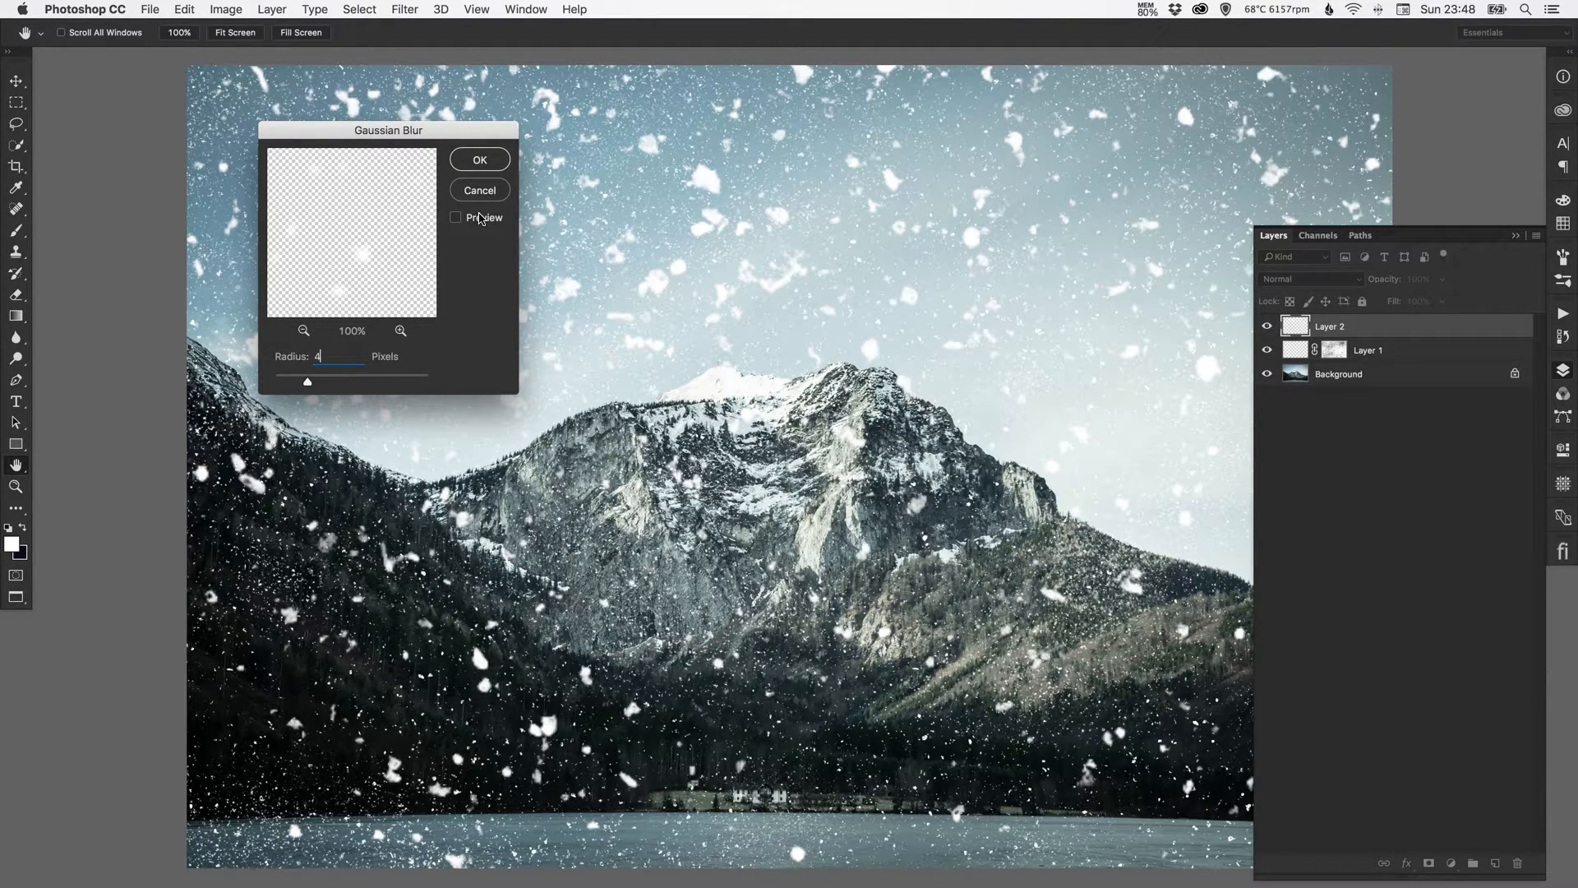
pyautogui.click(456, 219)
pyautogui.write('5')
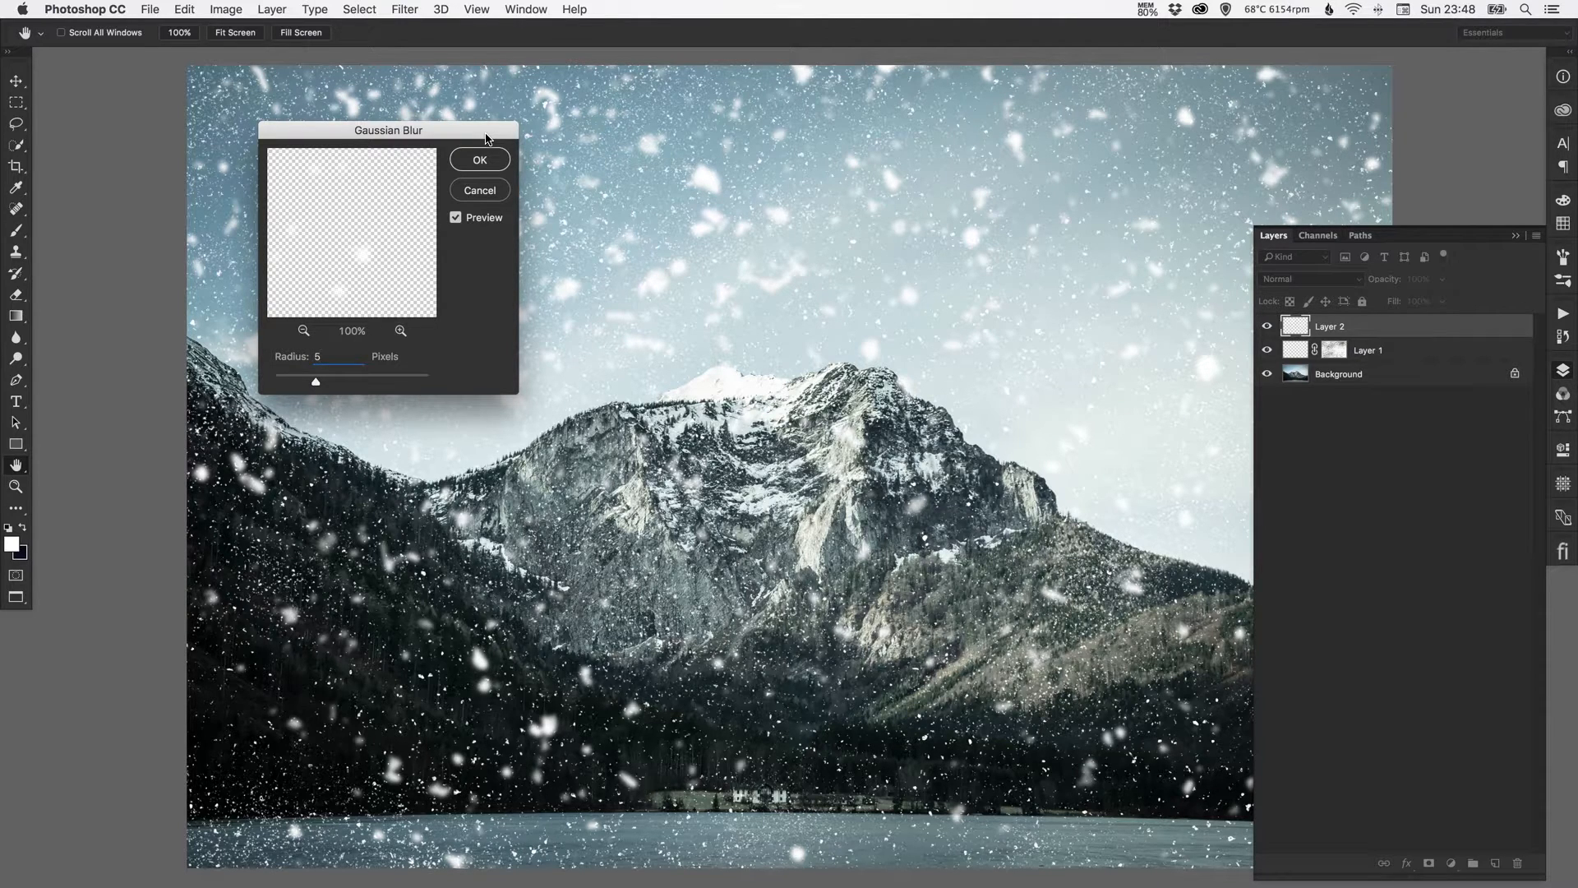
pyautogui.moveTo(748, 504)
pyautogui.write('6')
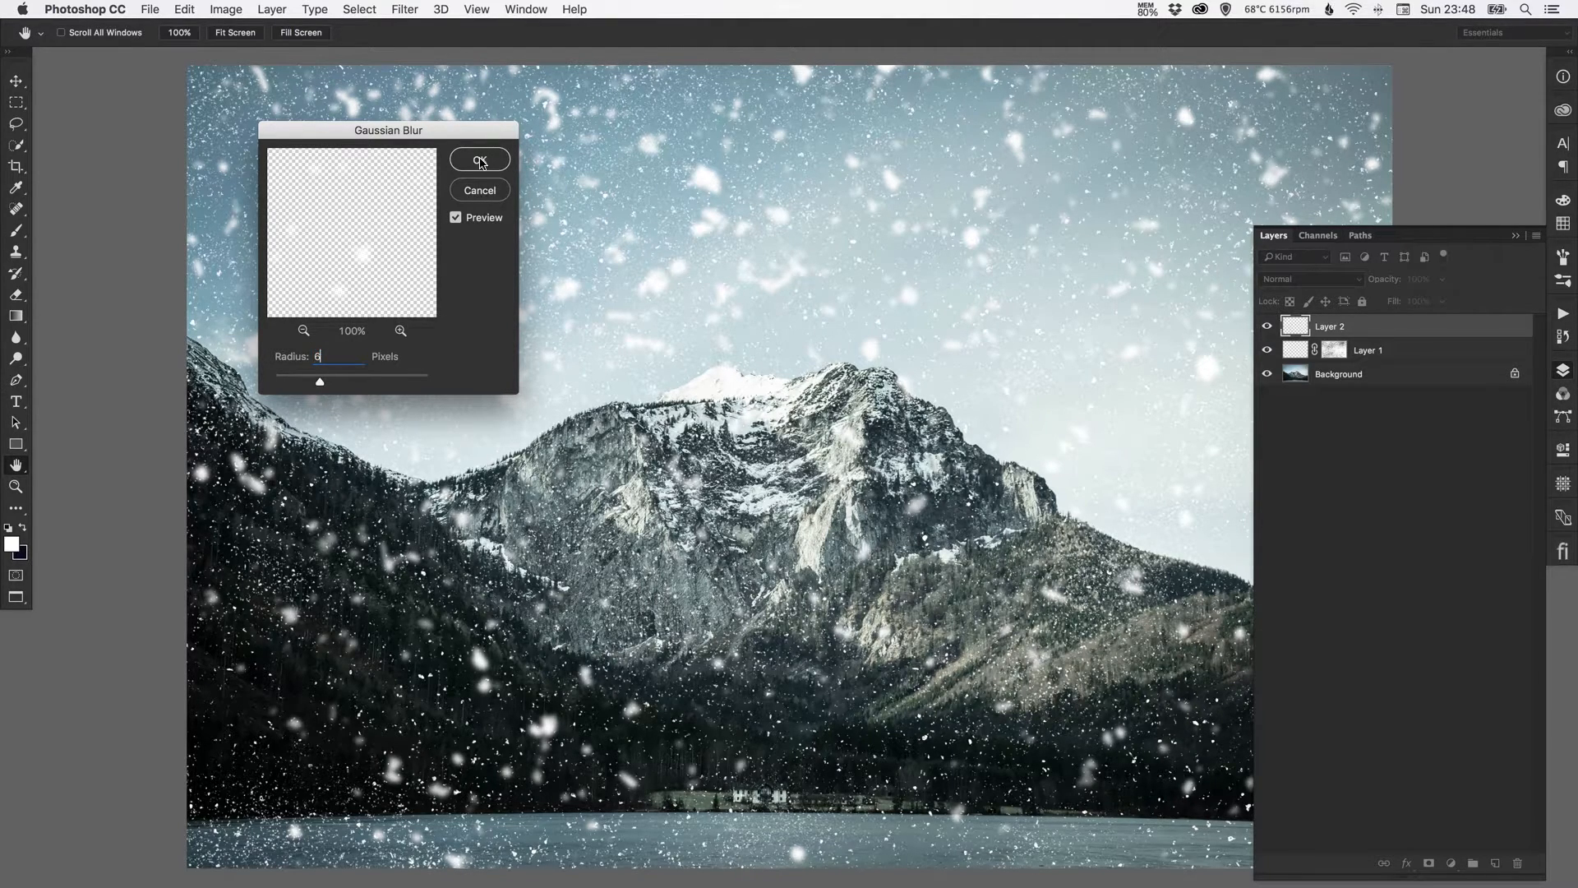
pyautogui.click(480, 160)
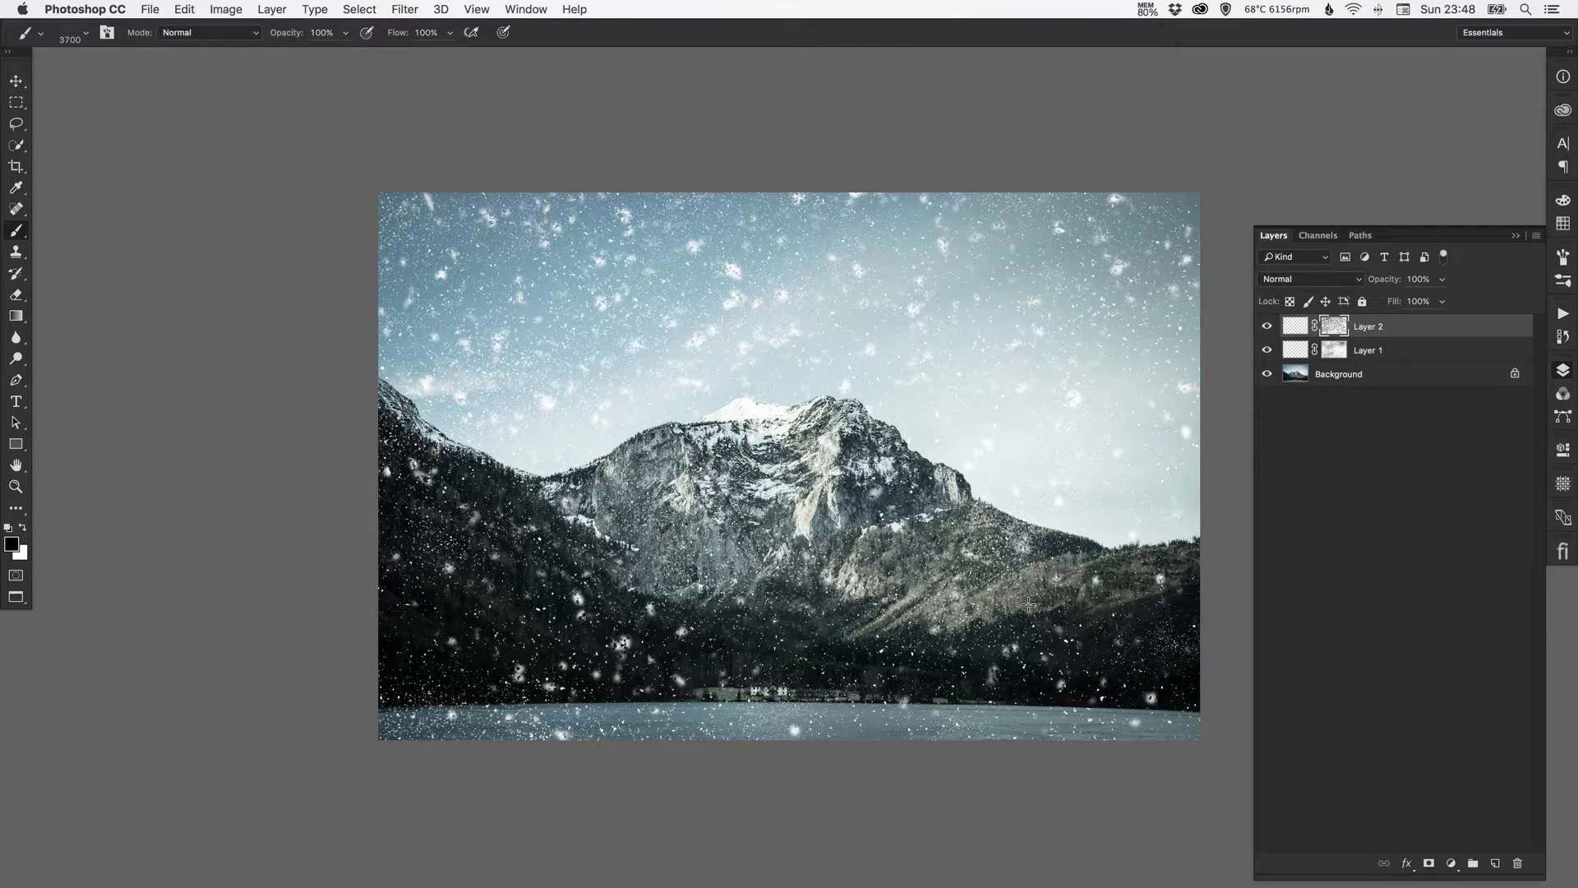
# Switch to the Move tool and select Layer 2 in the Layers panel
pyautogui.click(16, 81)
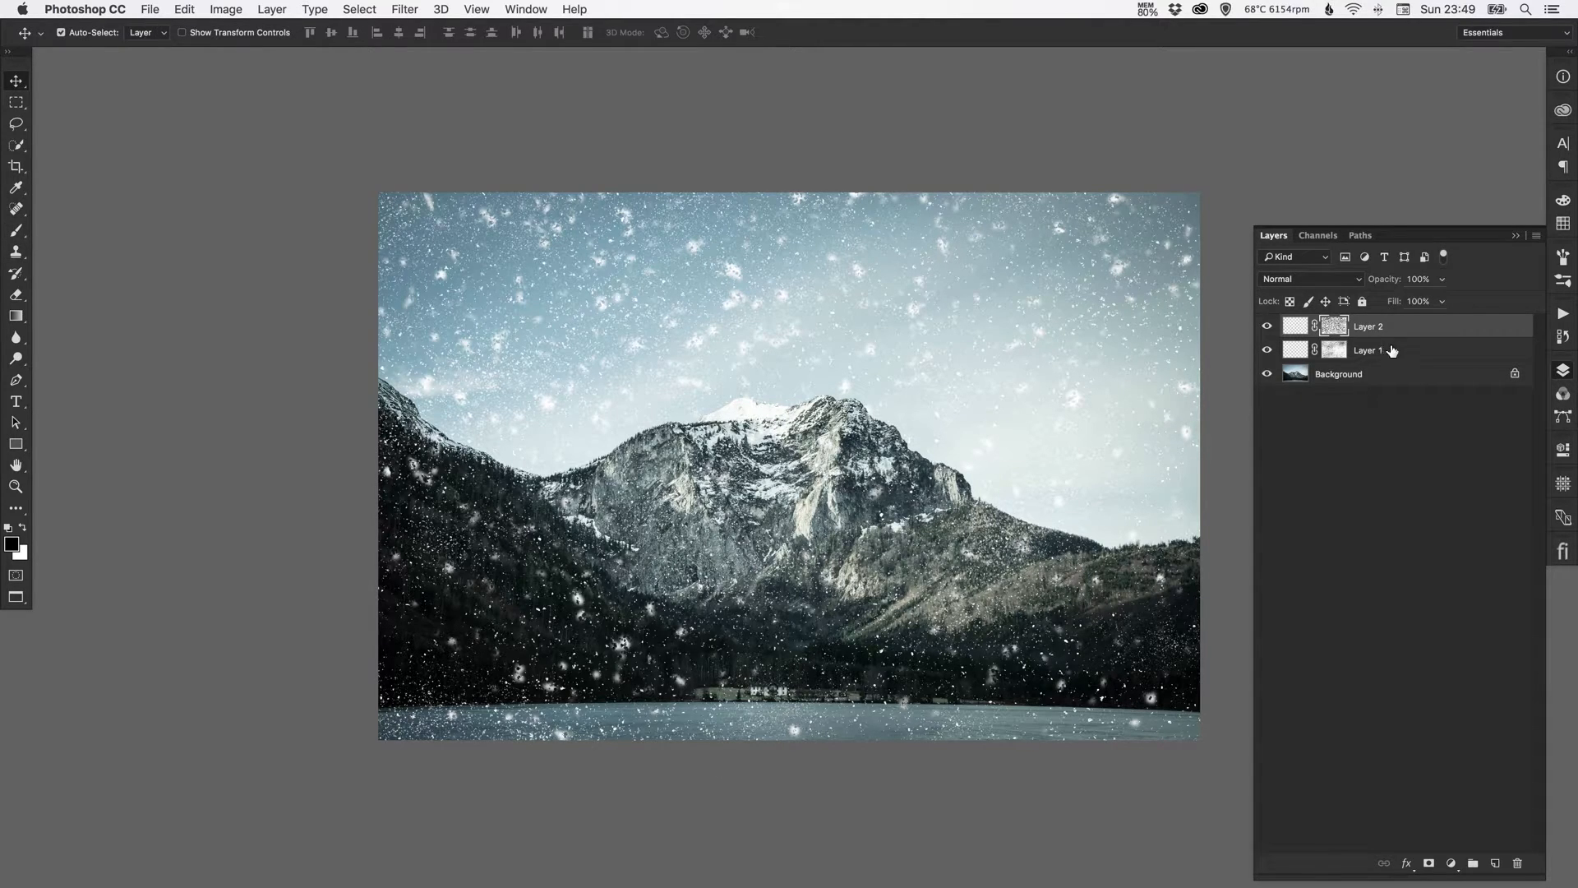
pyautogui.click(1333, 326)
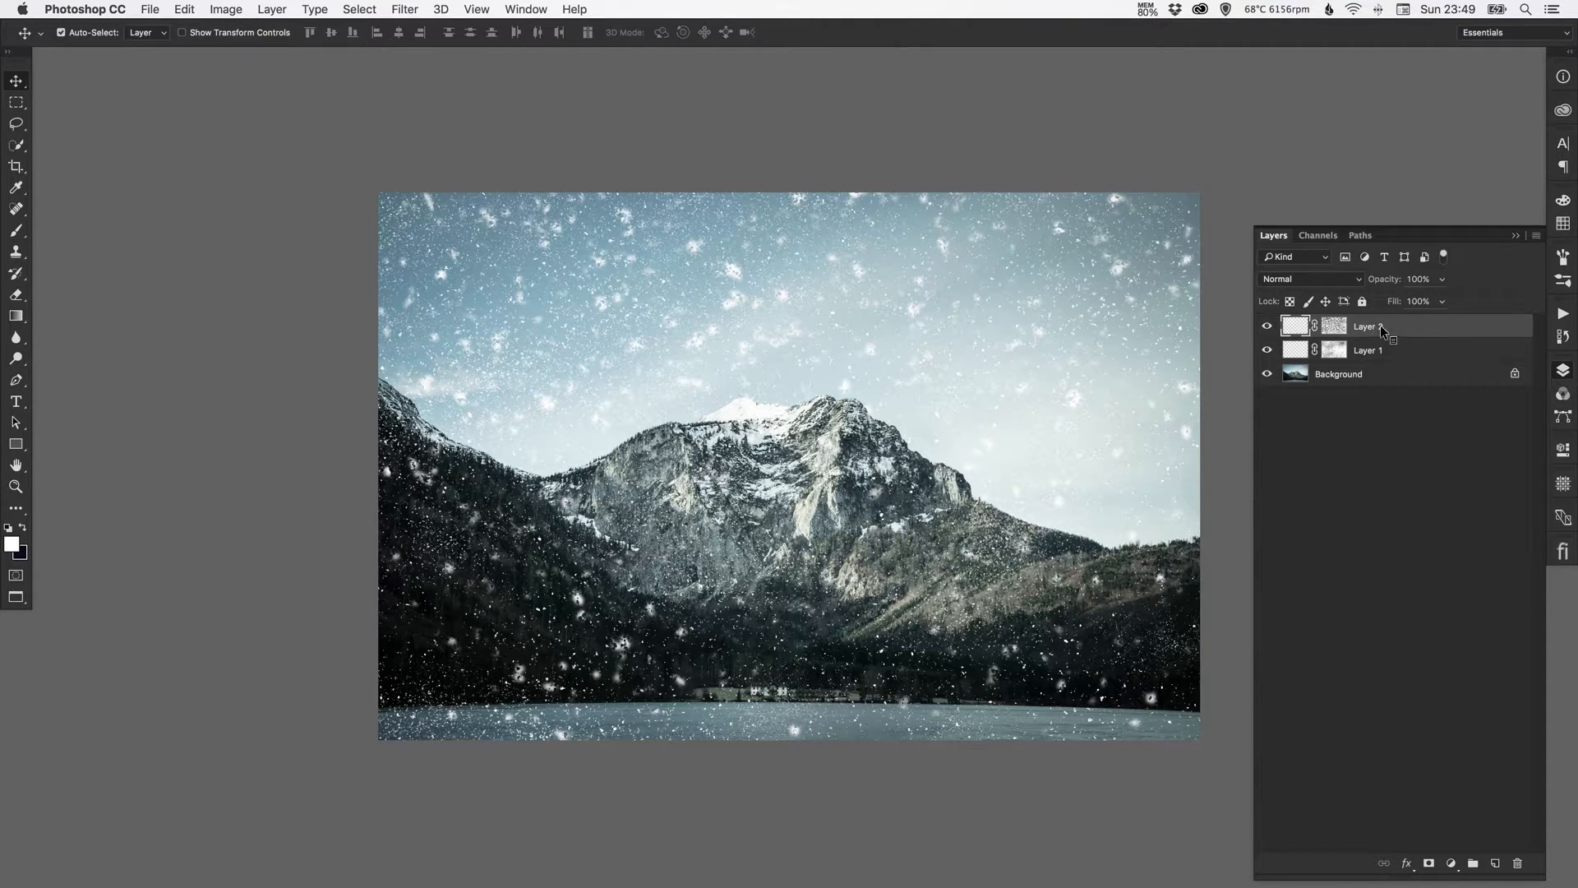
# Convert Layer 2 to a smart object and apply a 4-pixel Gaussian Blur
pyautogui.rightClick(1384, 325)
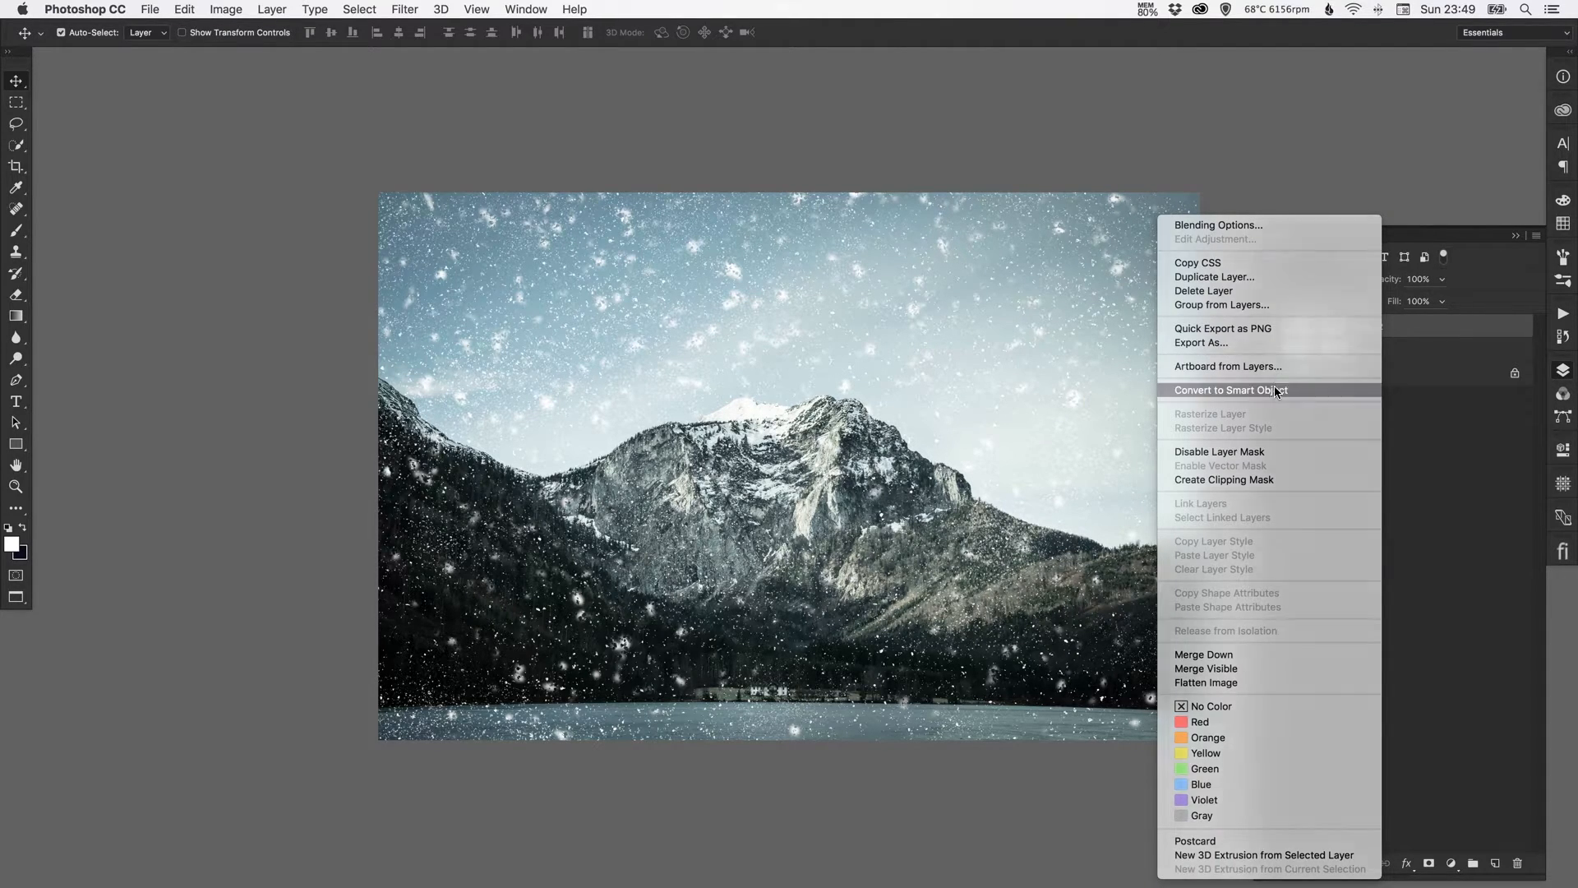
pyautogui.click(1229, 390)
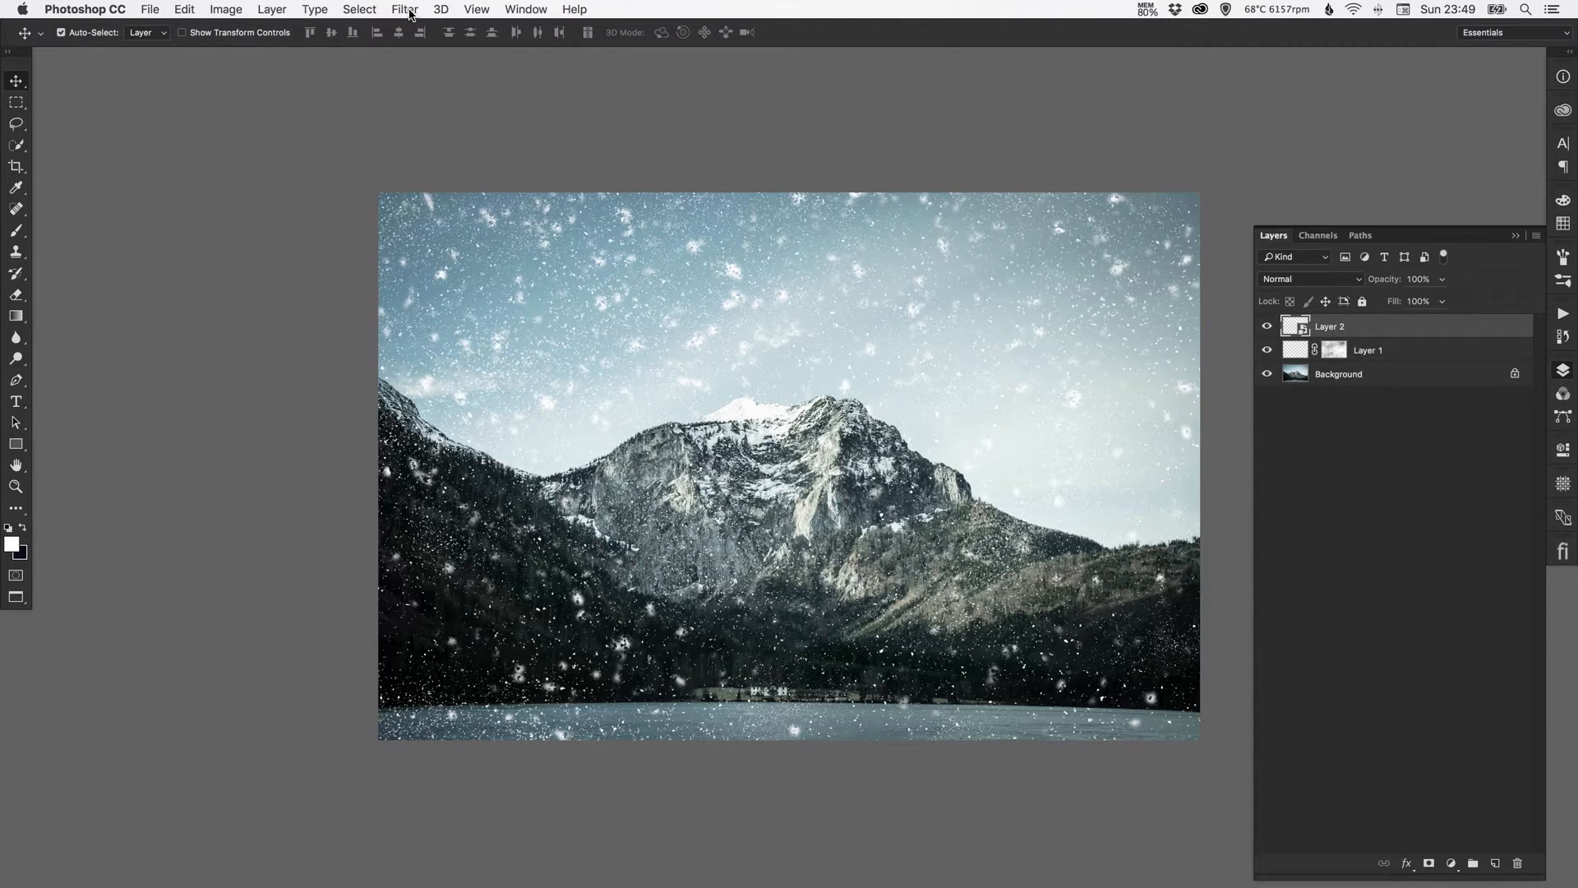
pyautogui.click(404, 9)
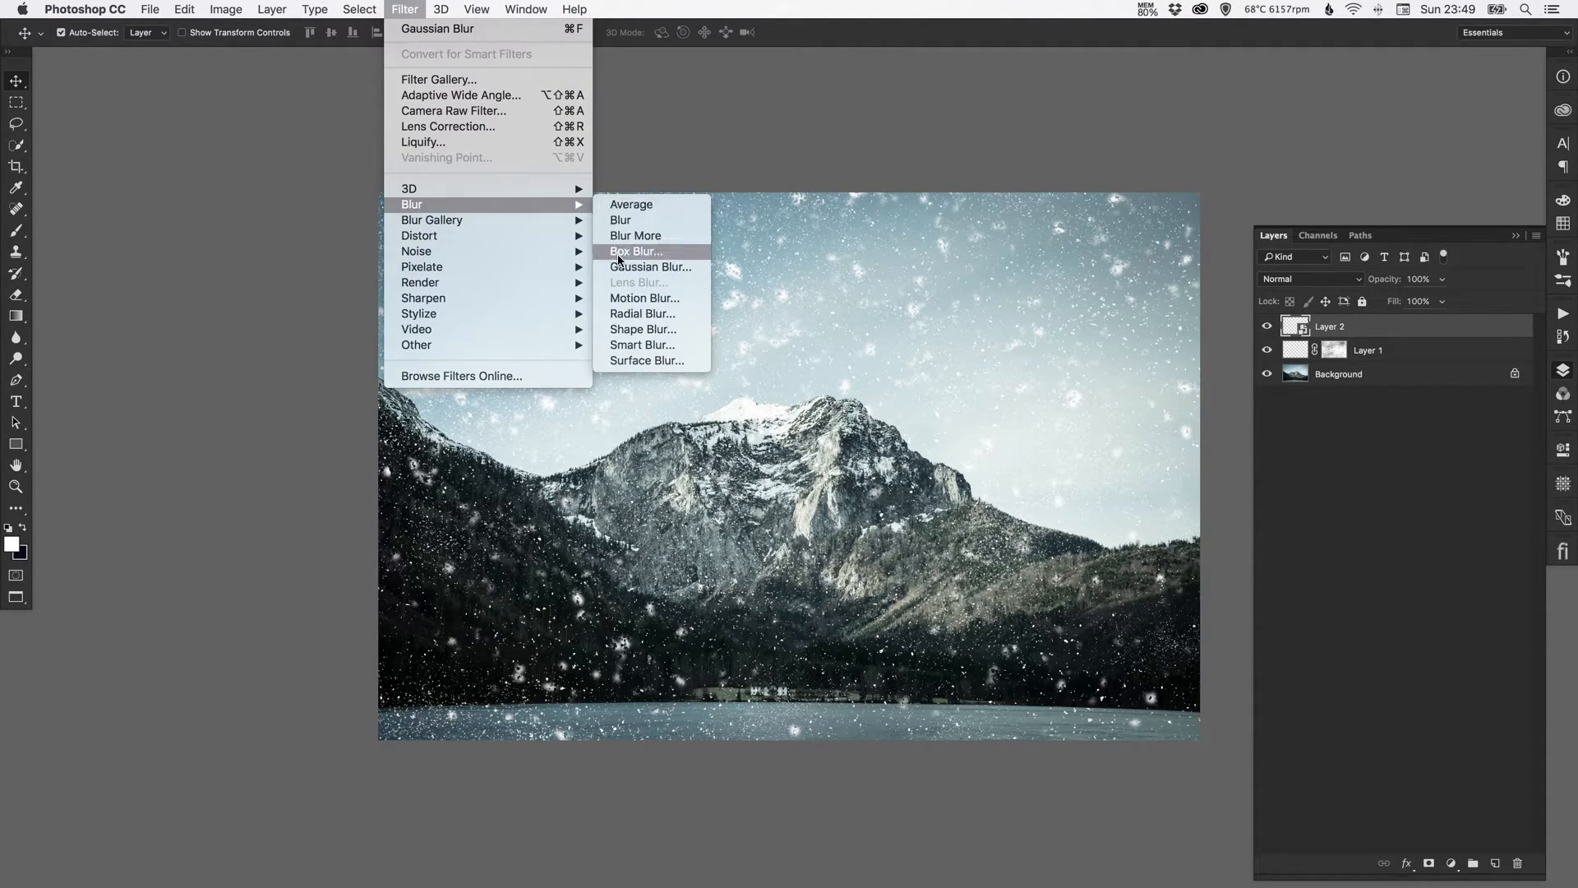
pyautogui.click(650, 266)
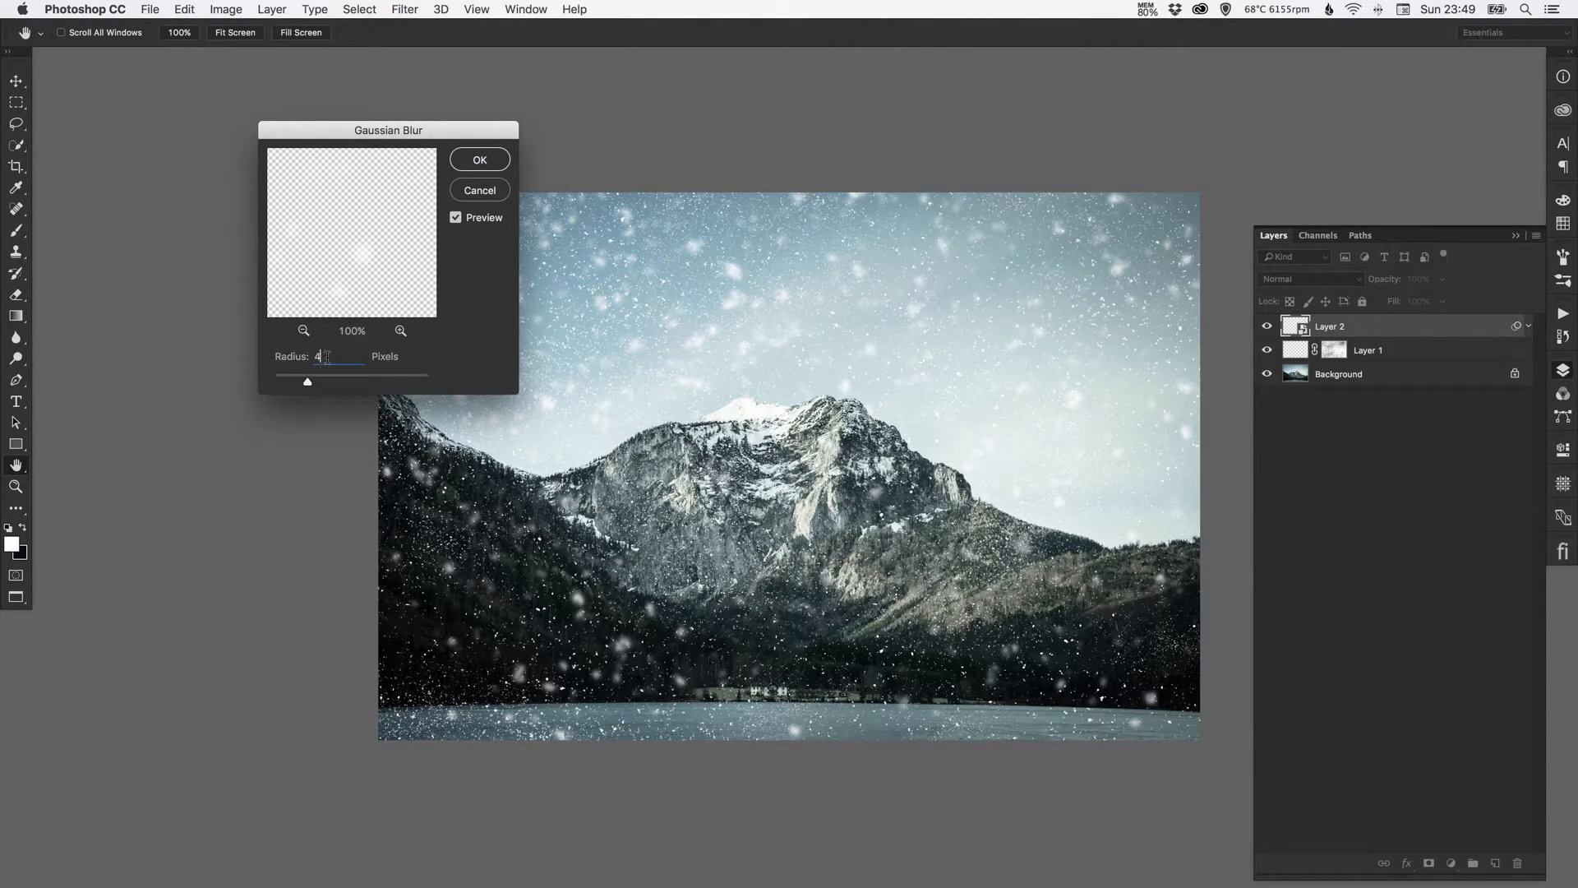
pyautogui.tripleClick(332, 356)
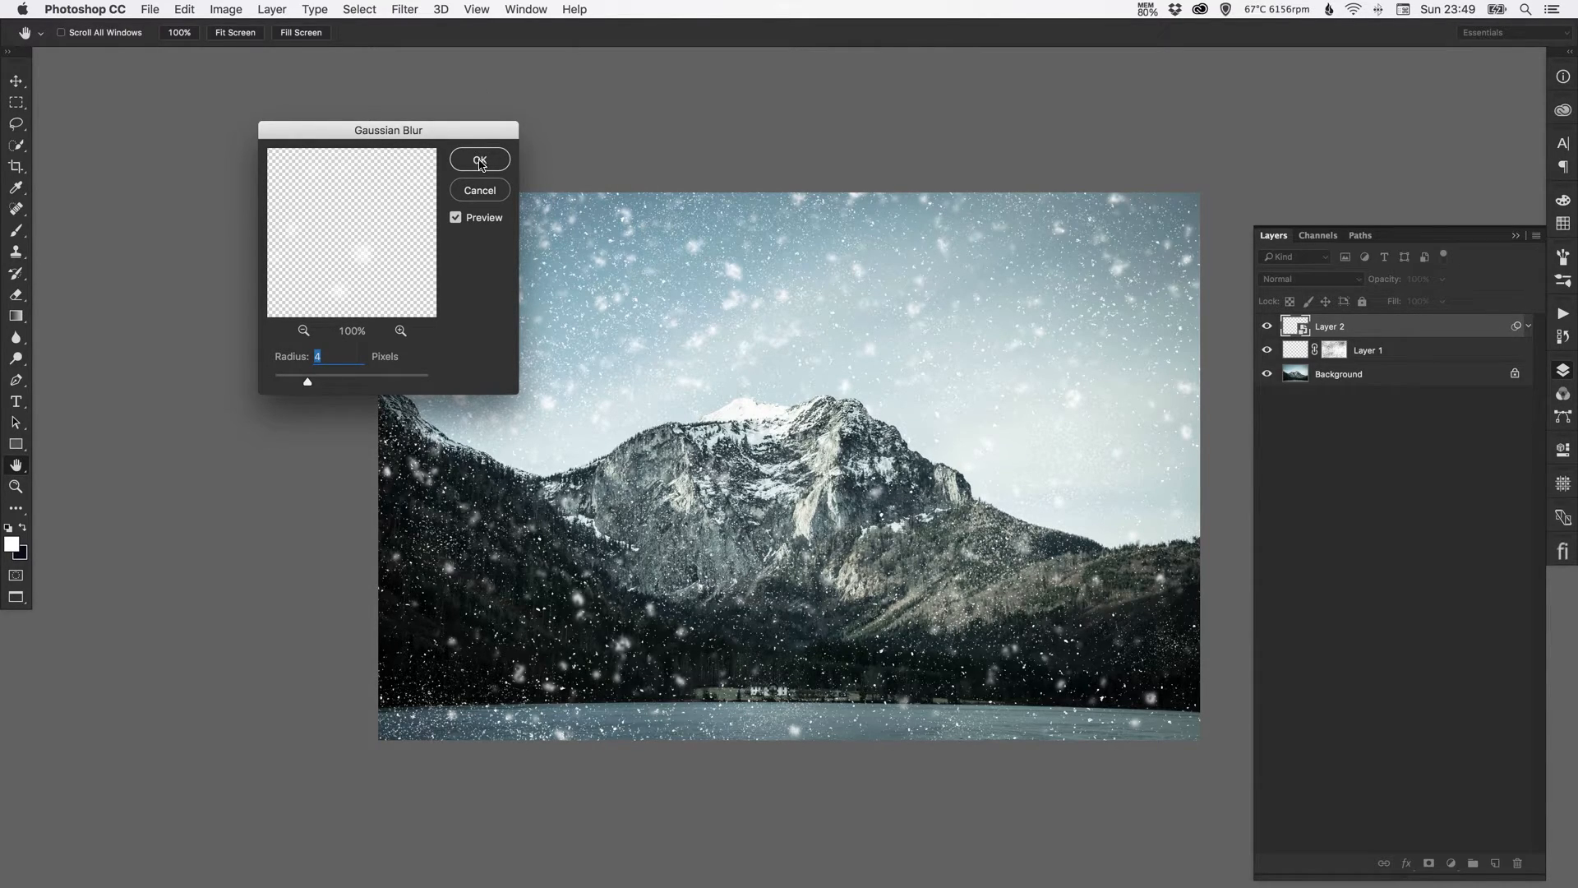
pyautogui.click(480, 159)
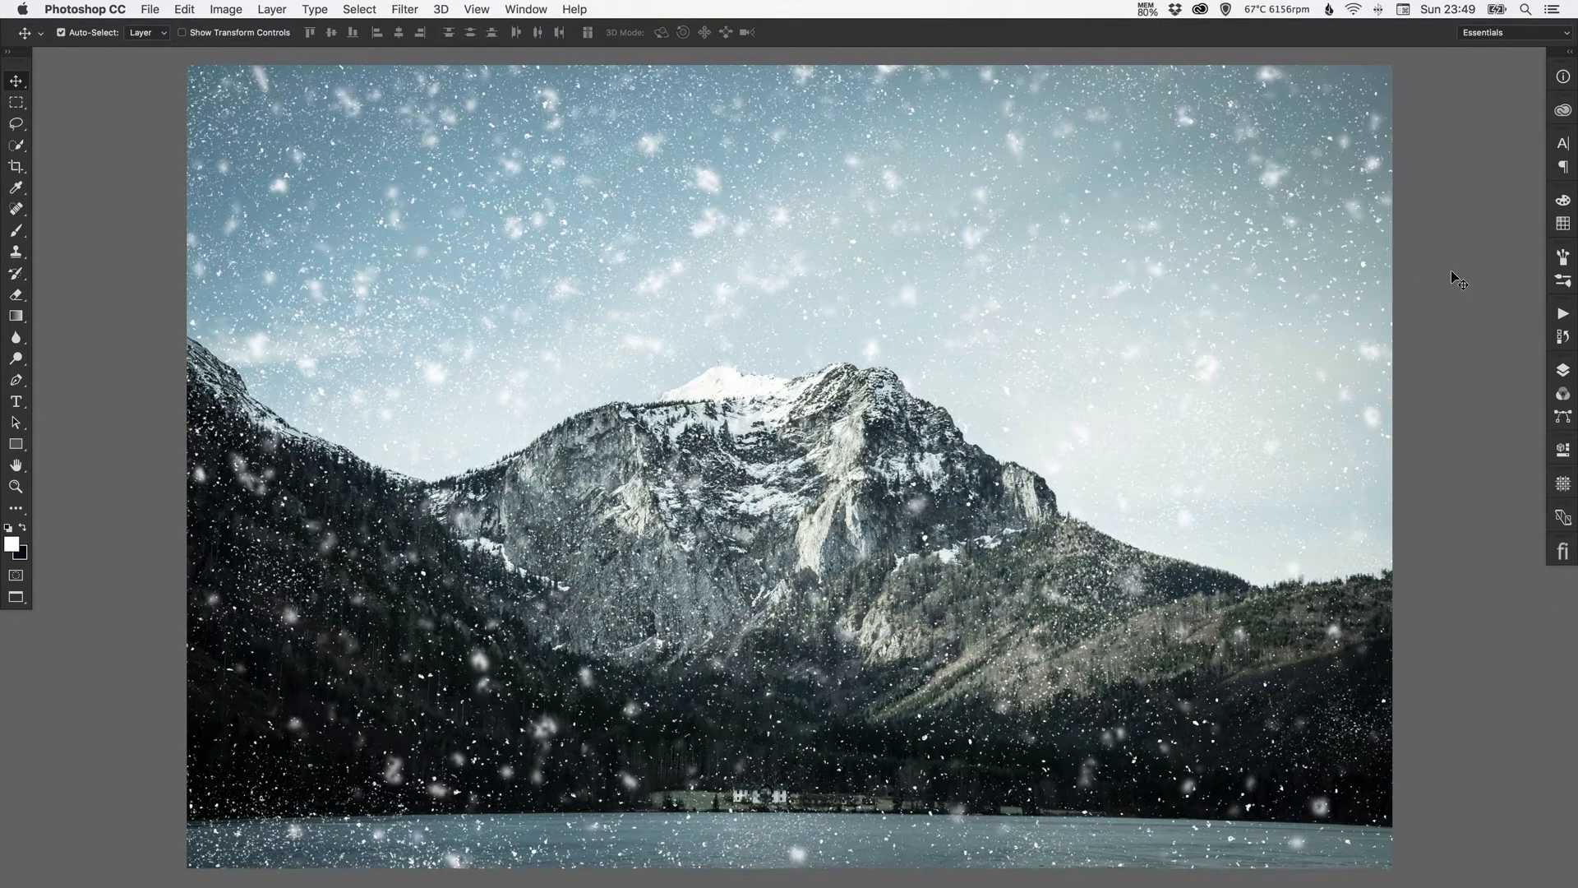
pyautogui.moveTo(1462, 273)
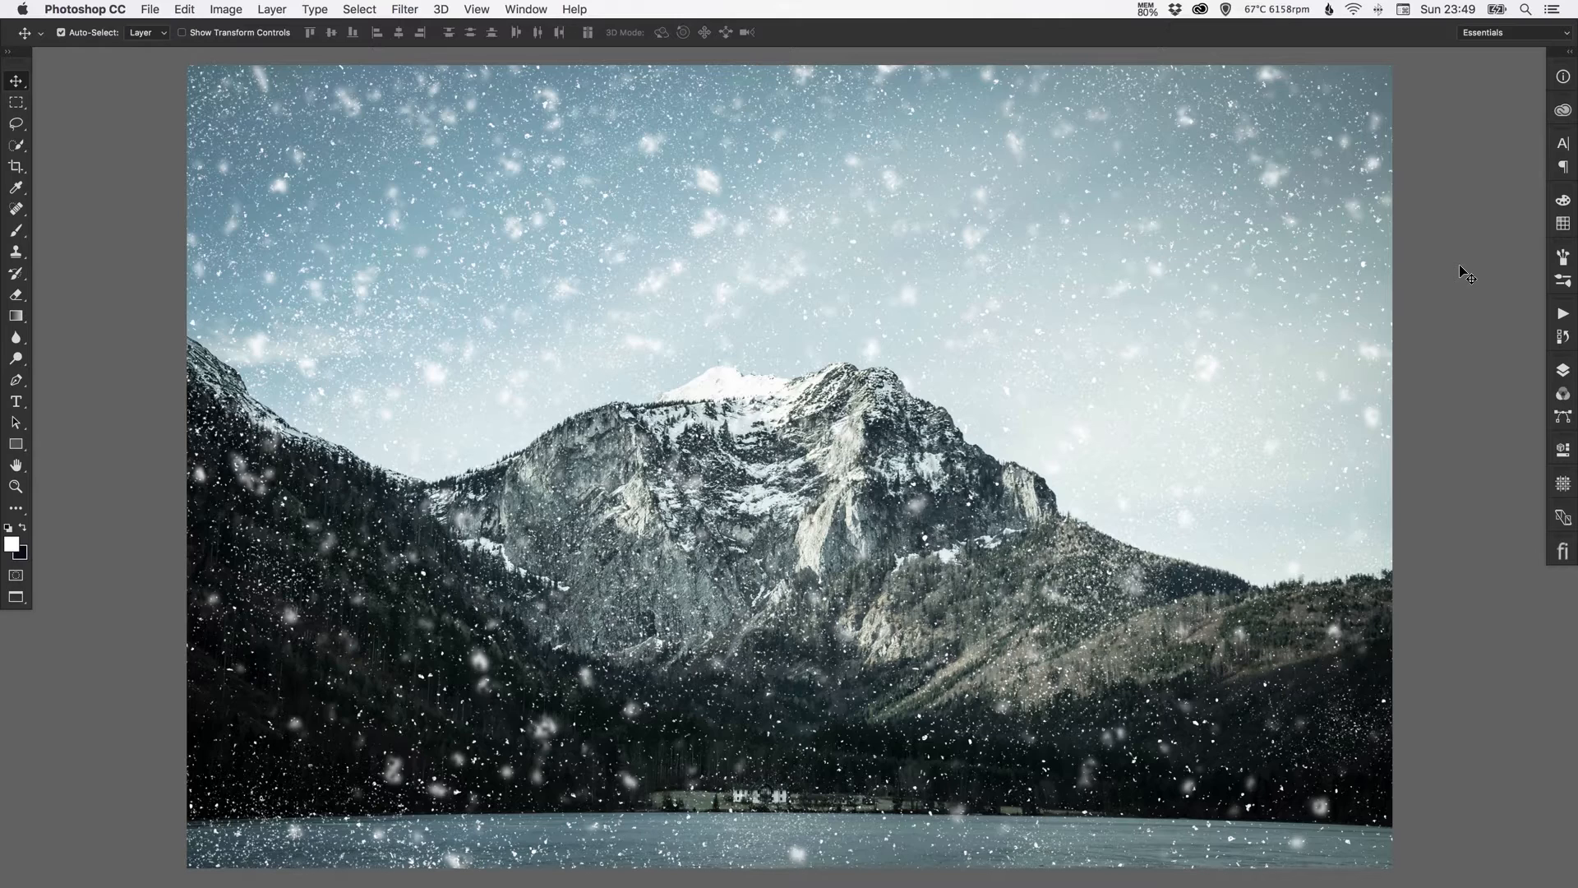